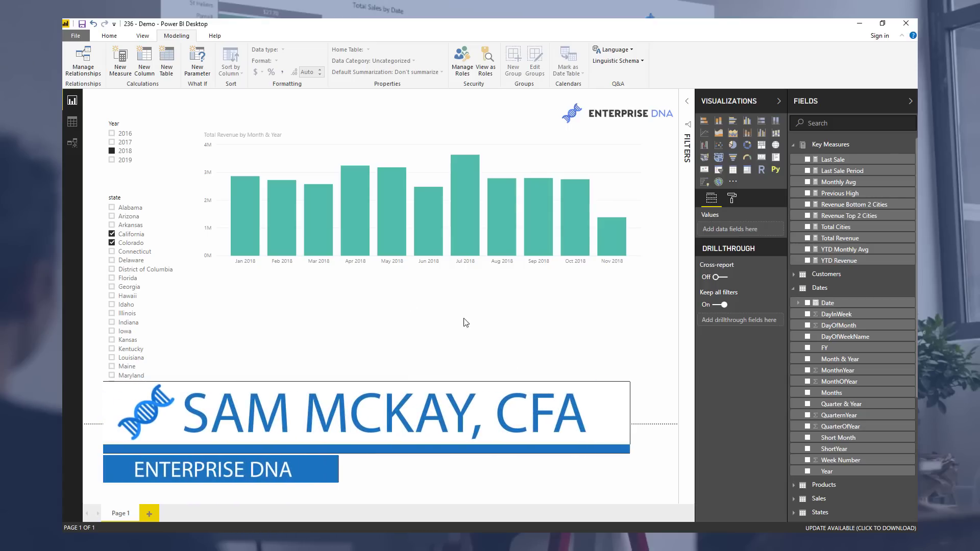
mouse_move(407, 139)
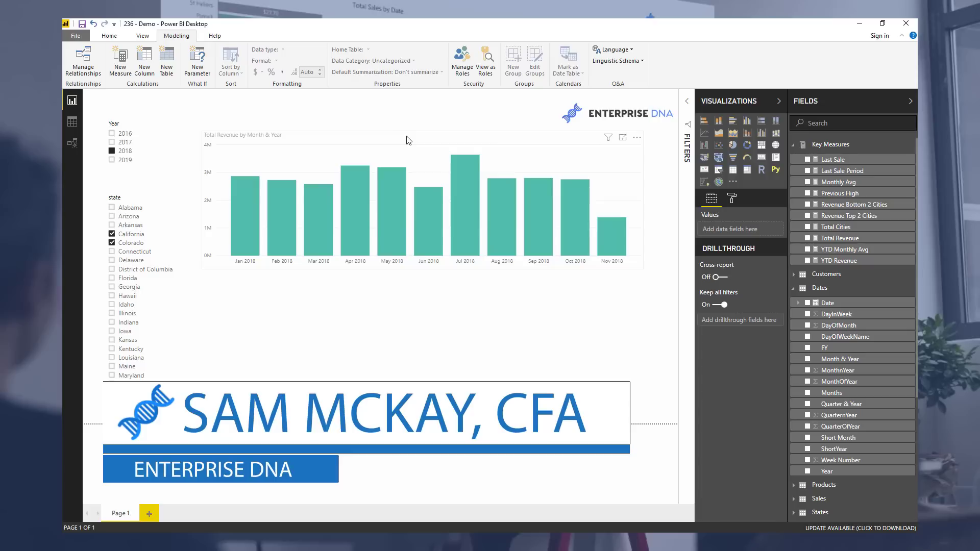
mouse_move(408, 140)
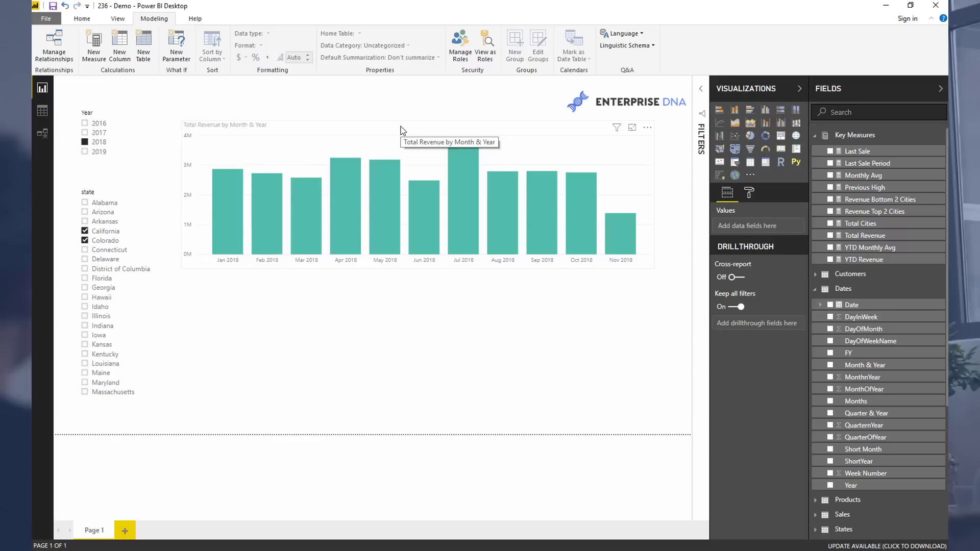
mouse_move(404, 133)
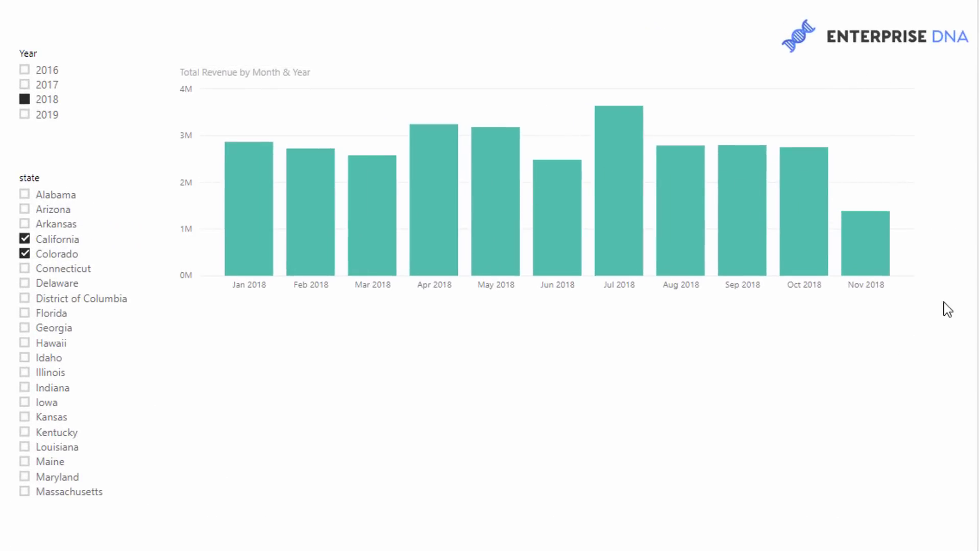
- Select the revenue-by-month column chart so it can be copied into a table below
click(680, 79)
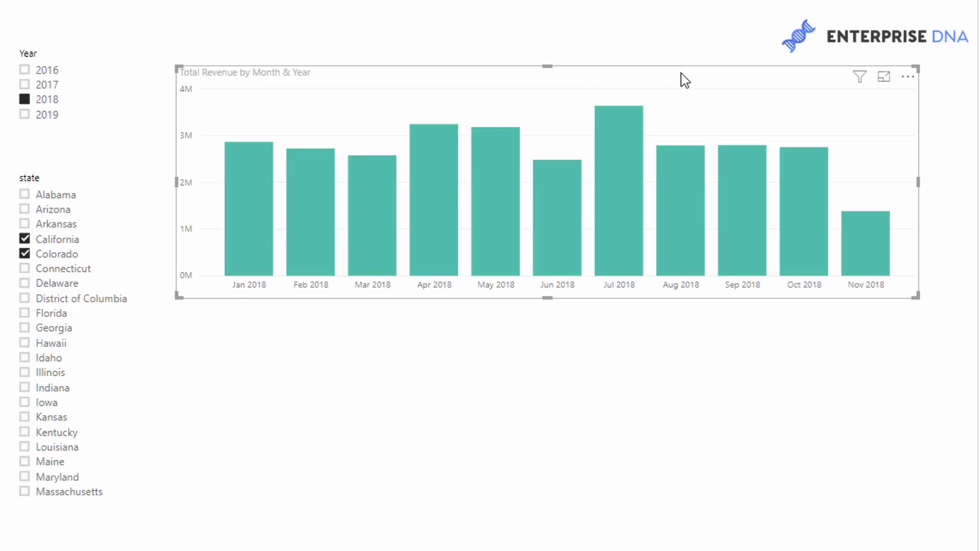
mouse_move(686, 83)
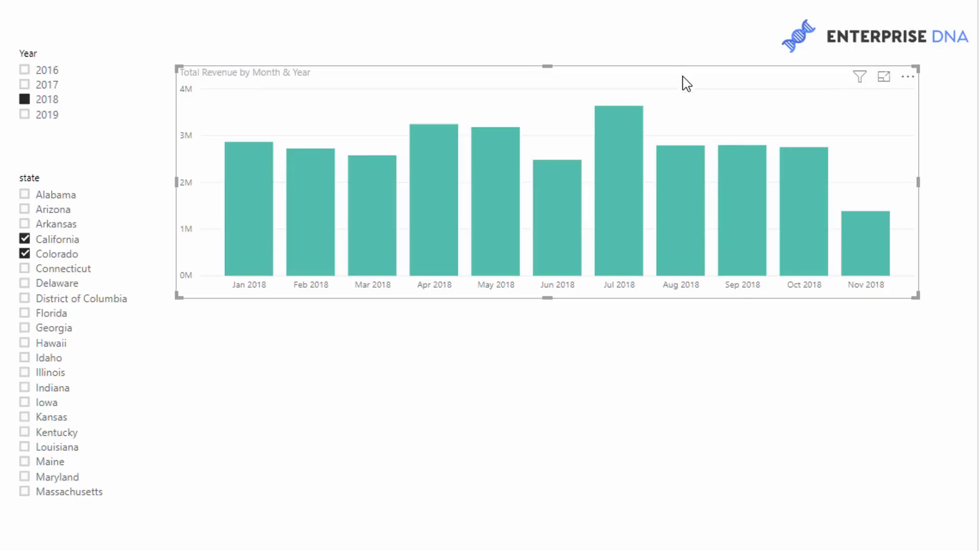
mouse_move(875, 268)
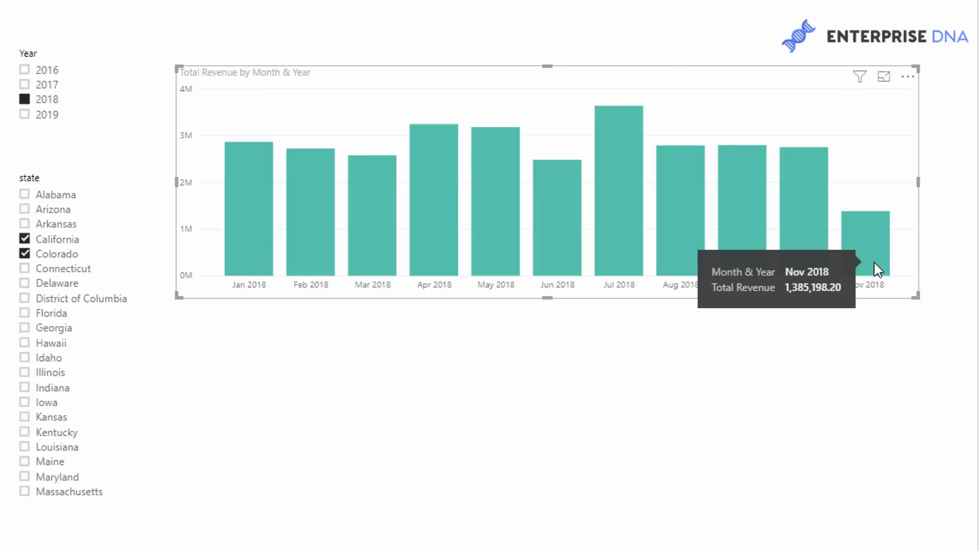
mouse_move(877, 246)
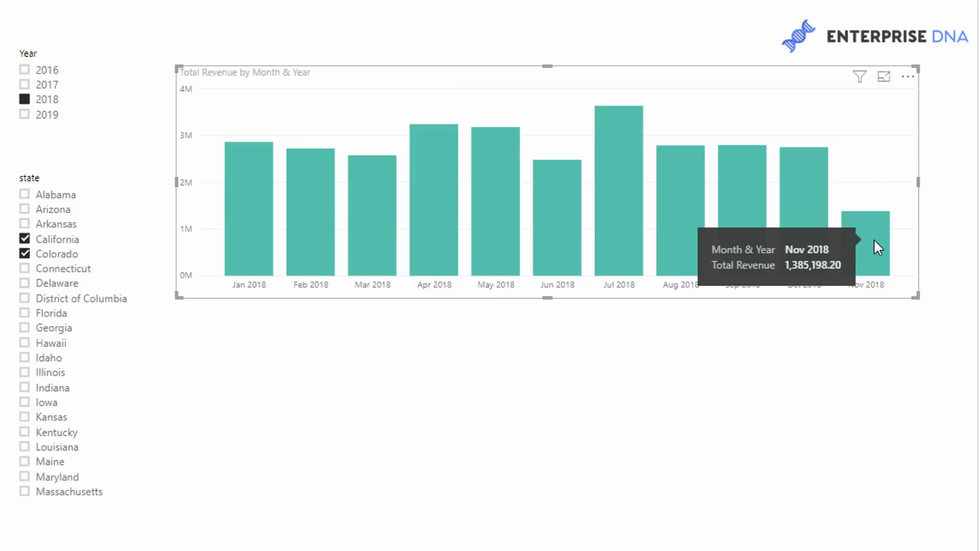
mouse_move(750, 69)
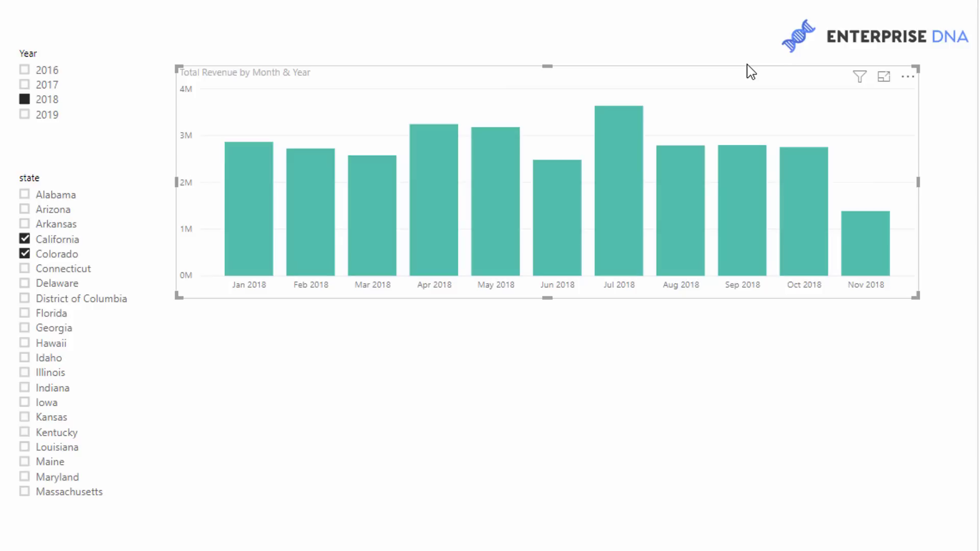
mouse_move(786, 102)
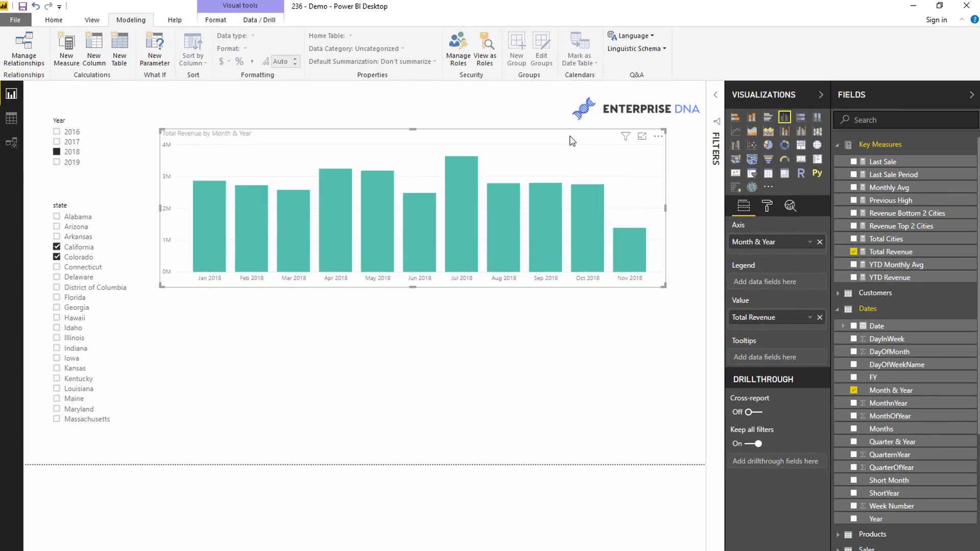
mouse_move(588, 138)
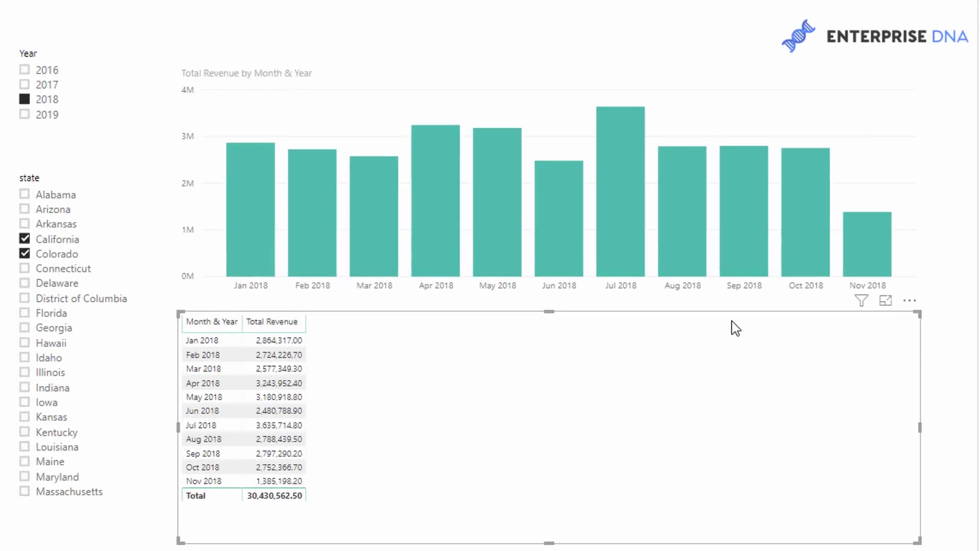
mouse_move(766, 323)
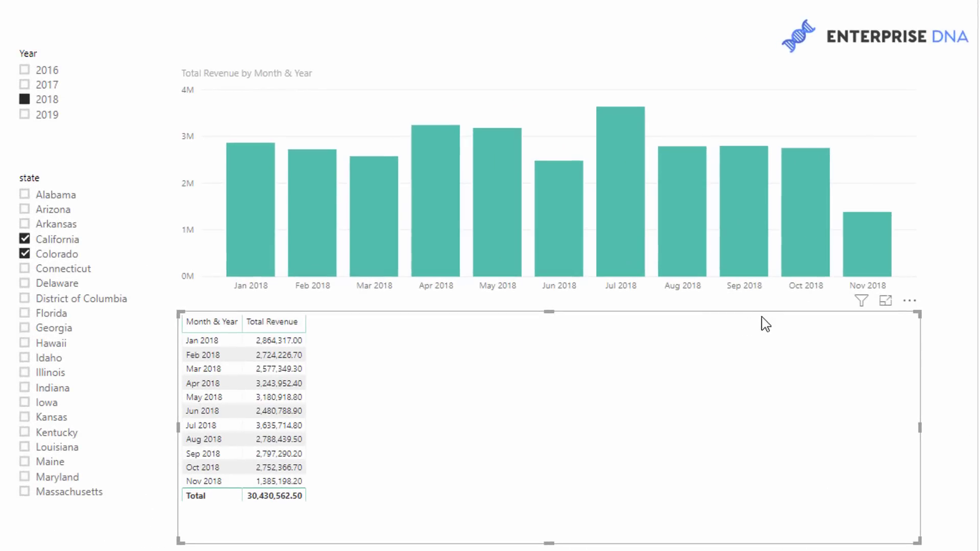
mouse_move(520, 347)
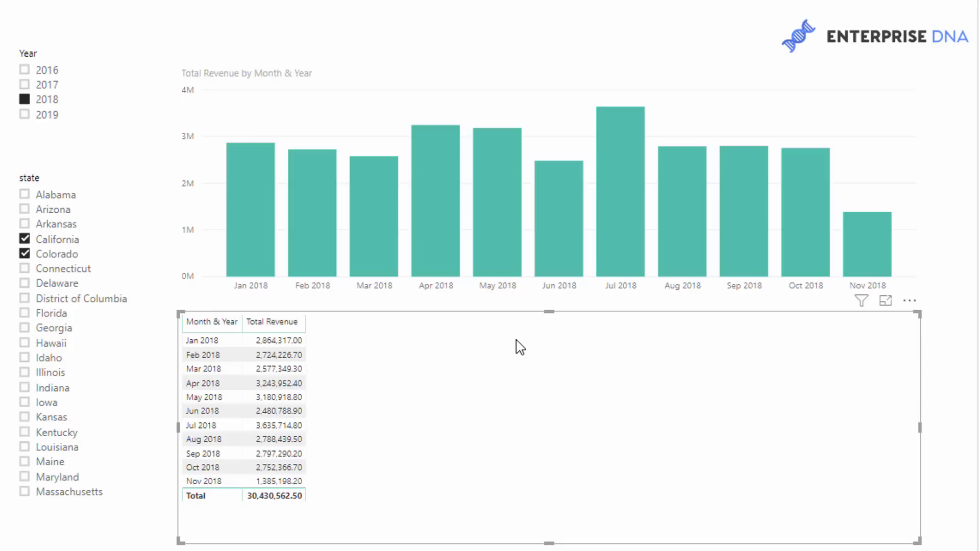
mouse_move(469, 343)
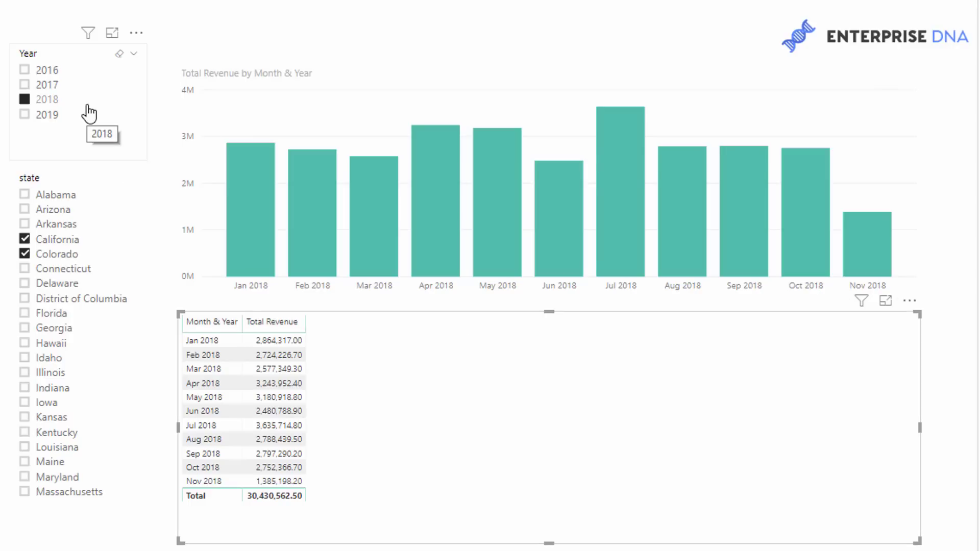
mouse_move(872, 232)
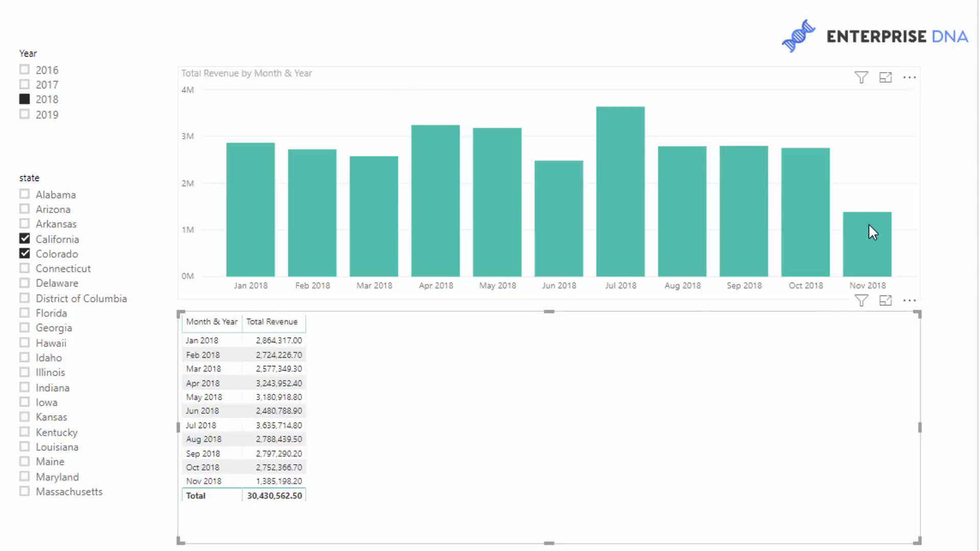
mouse_move(829, 207)
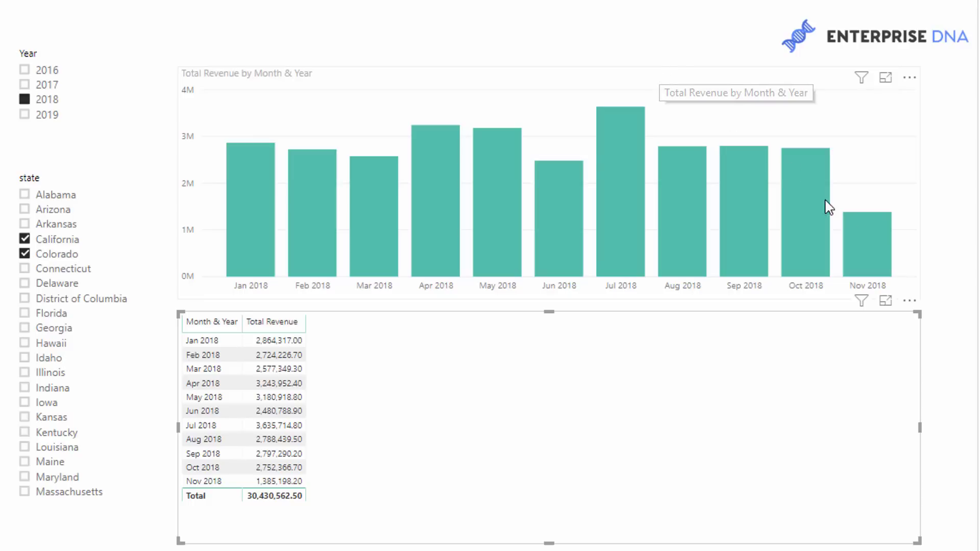
mouse_move(867, 247)
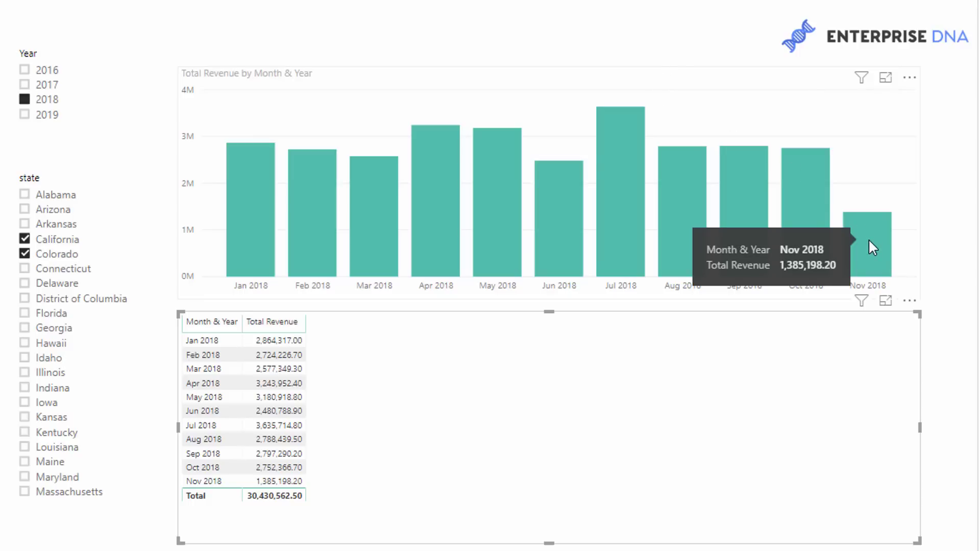
mouse_move(175, 315)
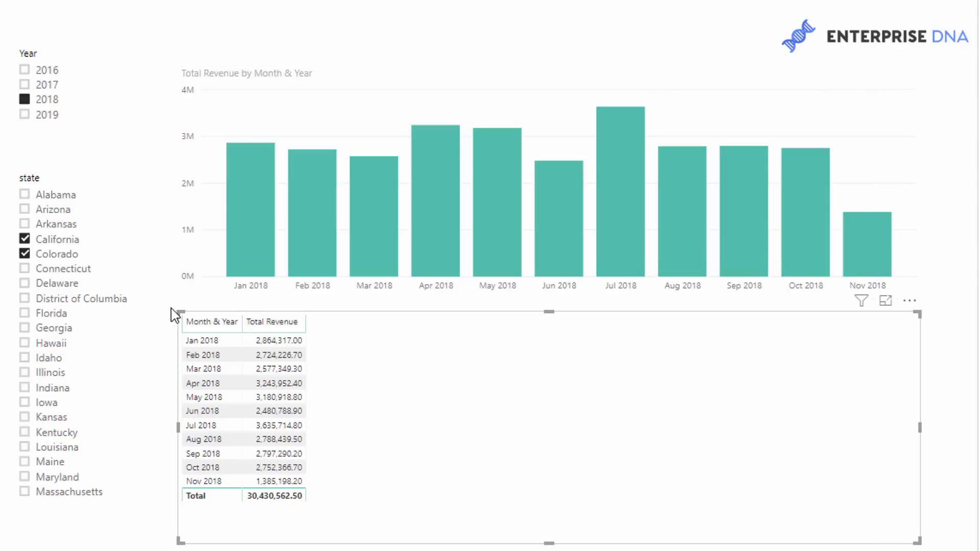
mouse_move(241, 324)
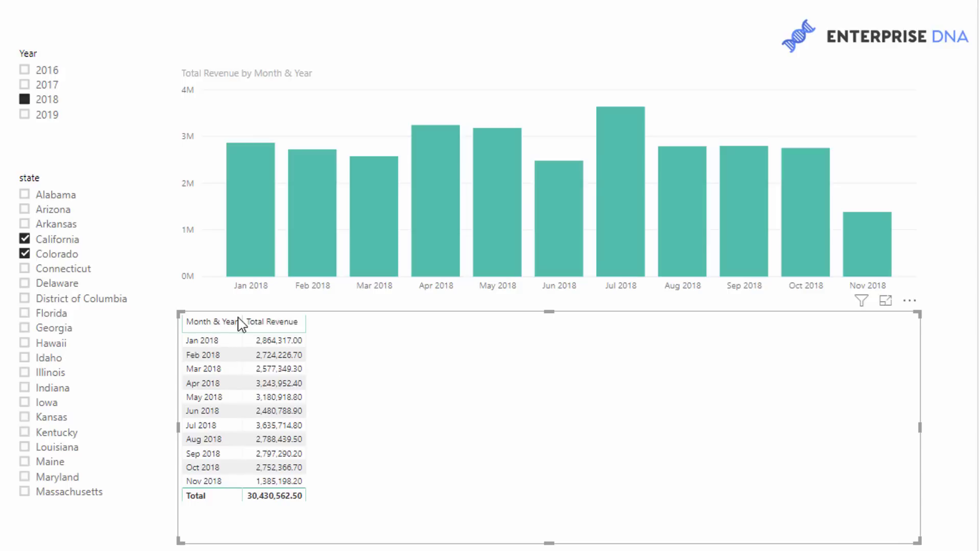
mouse_move(283, 331)
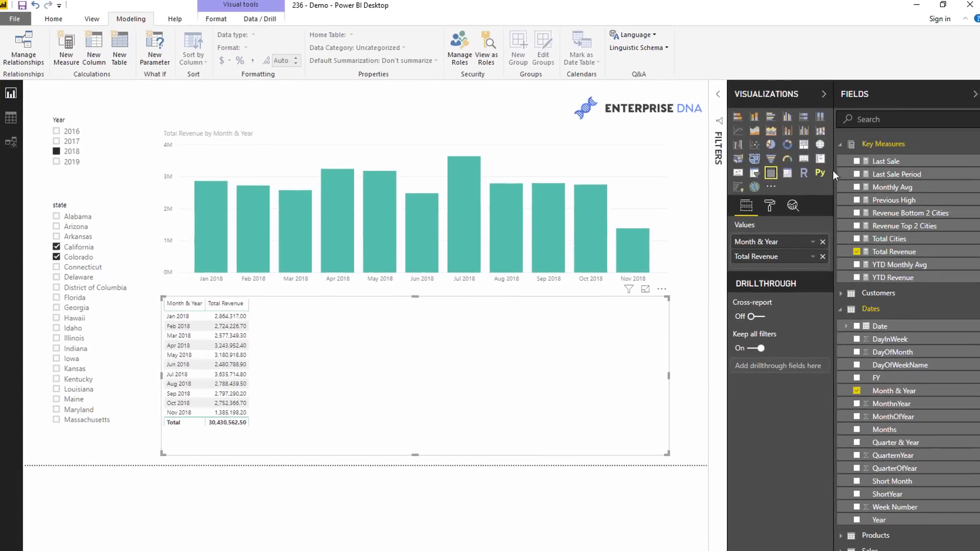
- Add the Last Sale measure to the table and format it as a short date without time
click(886, 164)
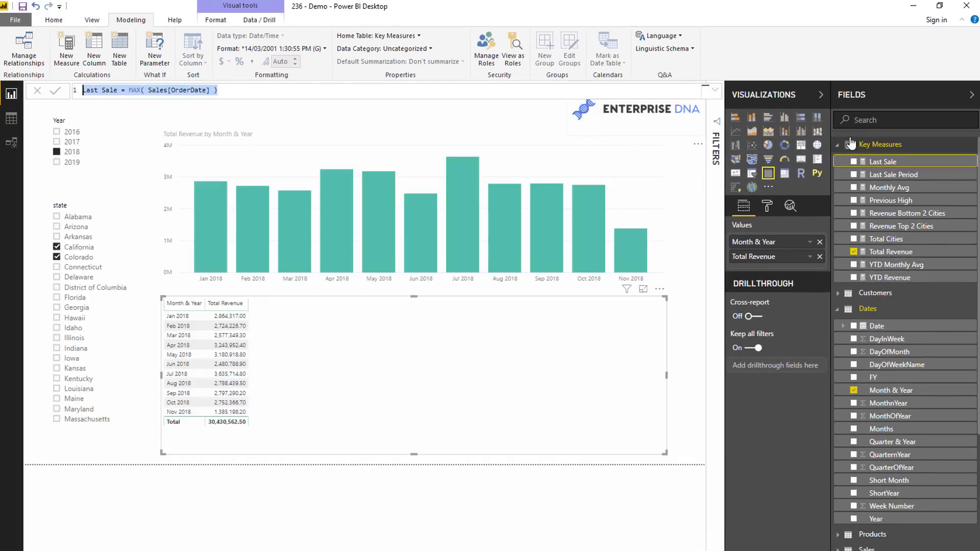
click(853, 161)
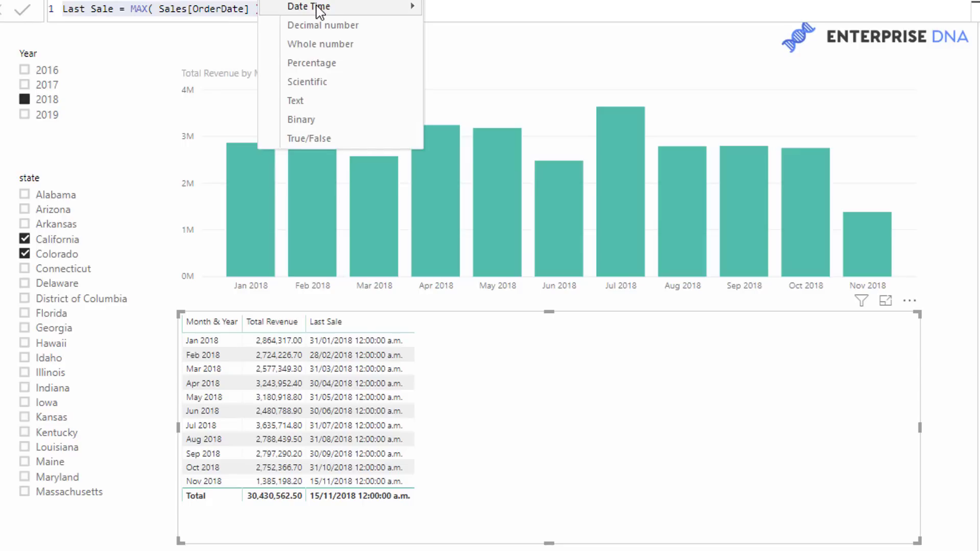
click(500, 324)
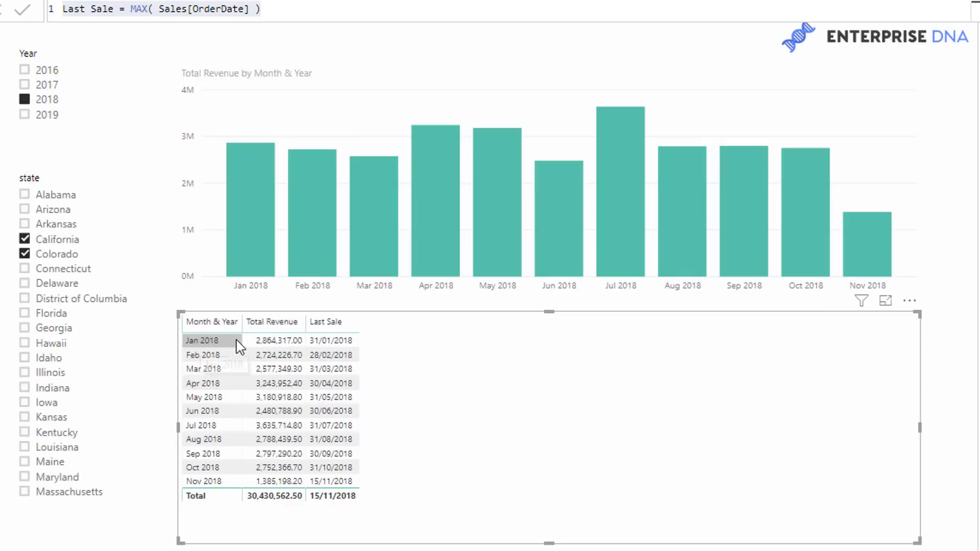
mouse_move(331, 340)
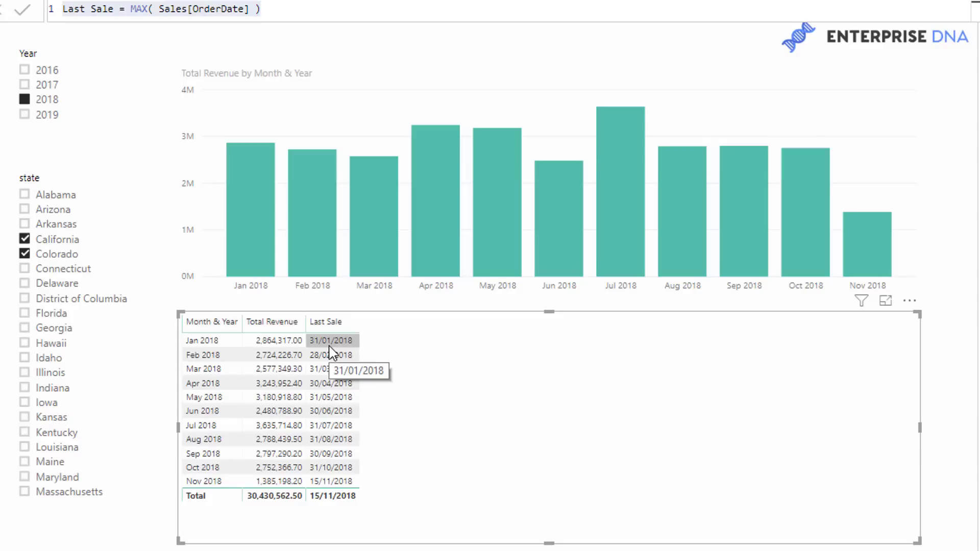
mouse_move(341, 386)
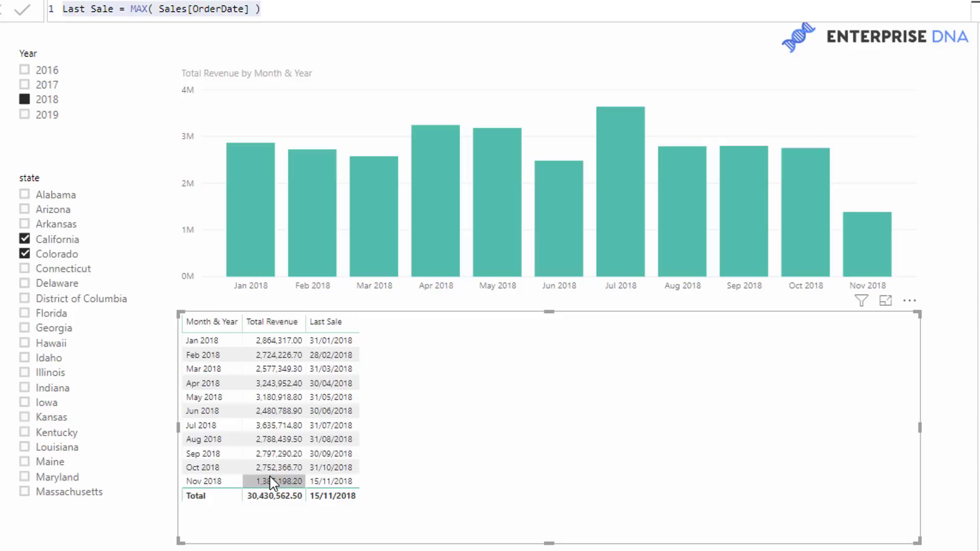
mouse_move(332, 481)
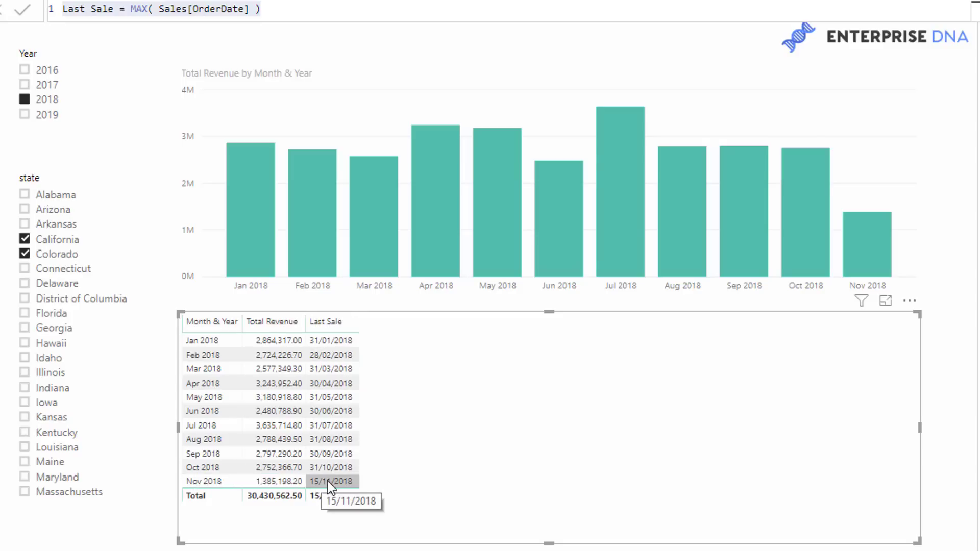
mouse_move(477, 506)
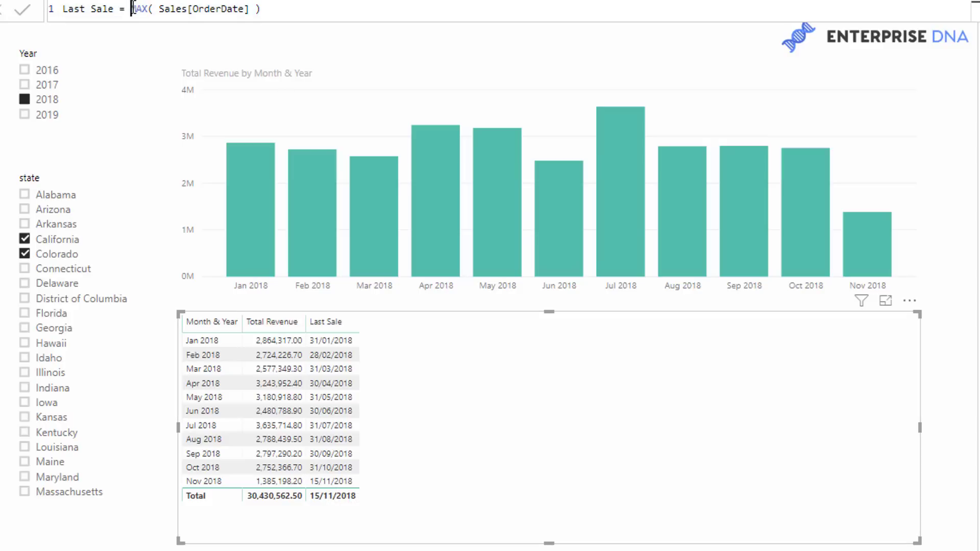
- Wrap MAX(Sales[OrderDate]) in CALCULATE with ALL( Dates ) so Last Sale ignores date filters
text(CALCULATE()
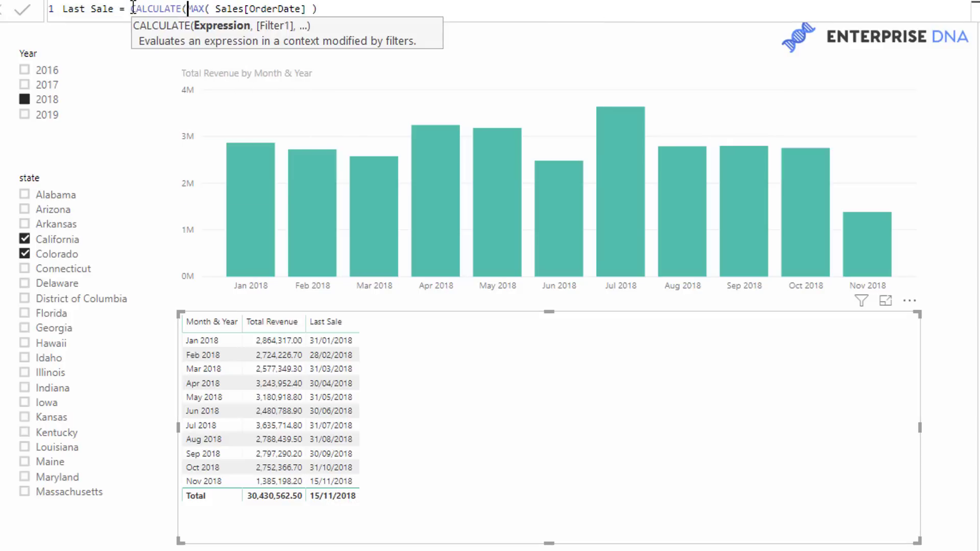
text(, A)
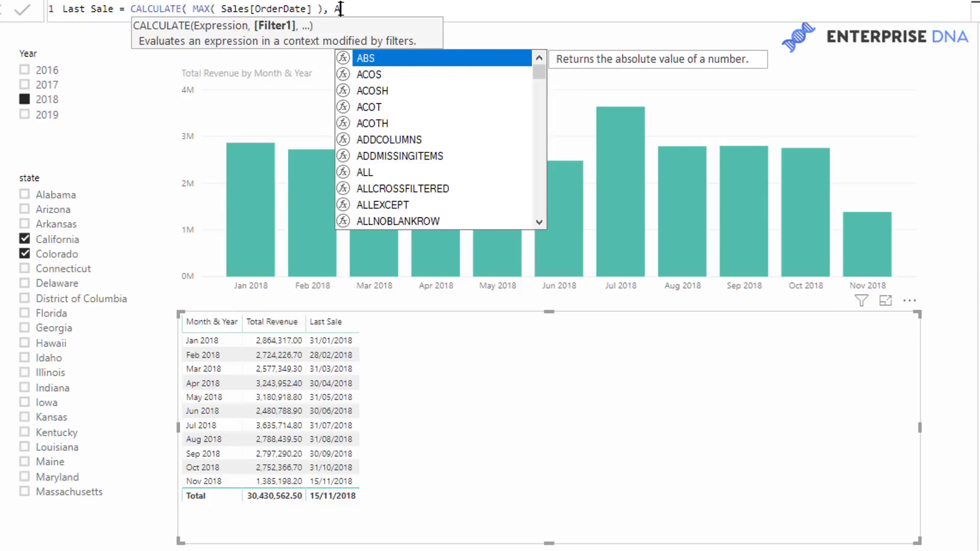
text(ALL( Dates ))
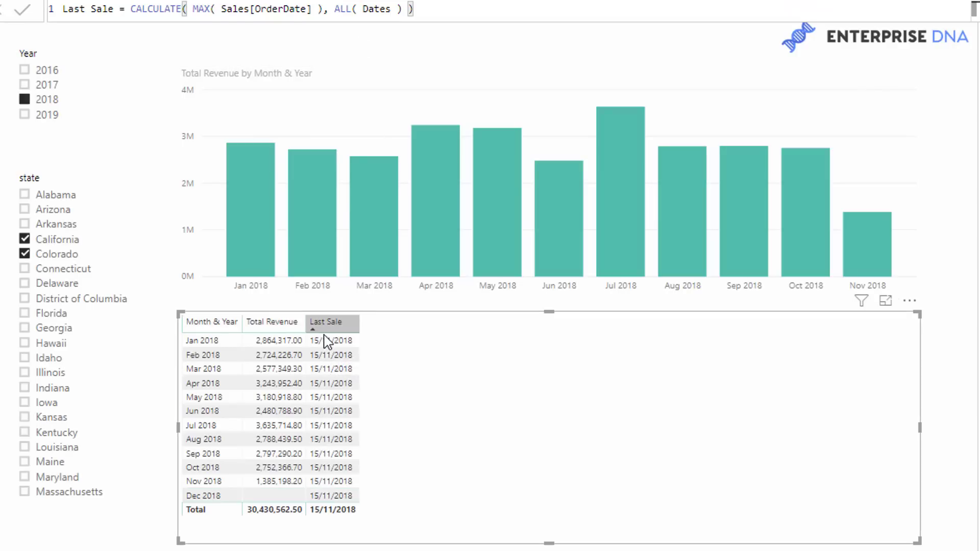
mouse_move(332, 354)
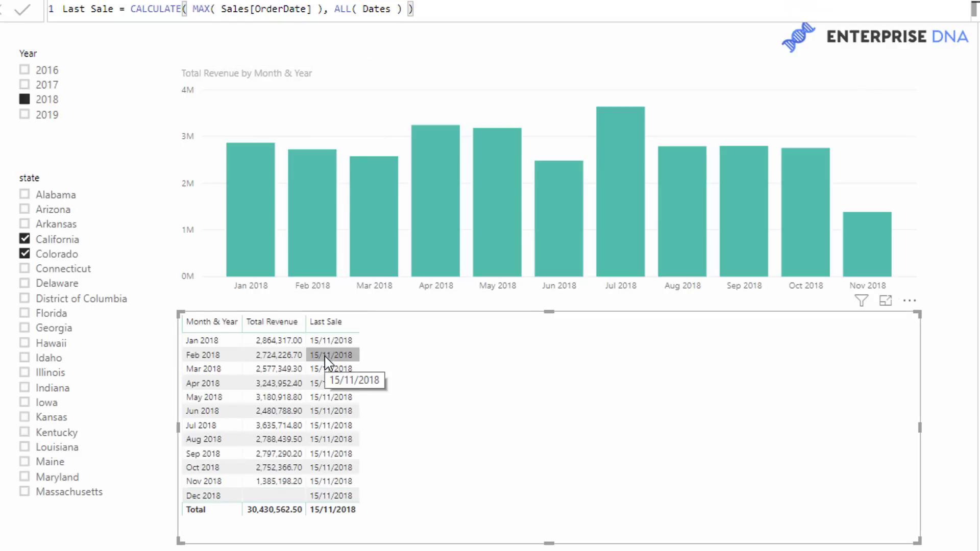
mouse_move(333, 382)
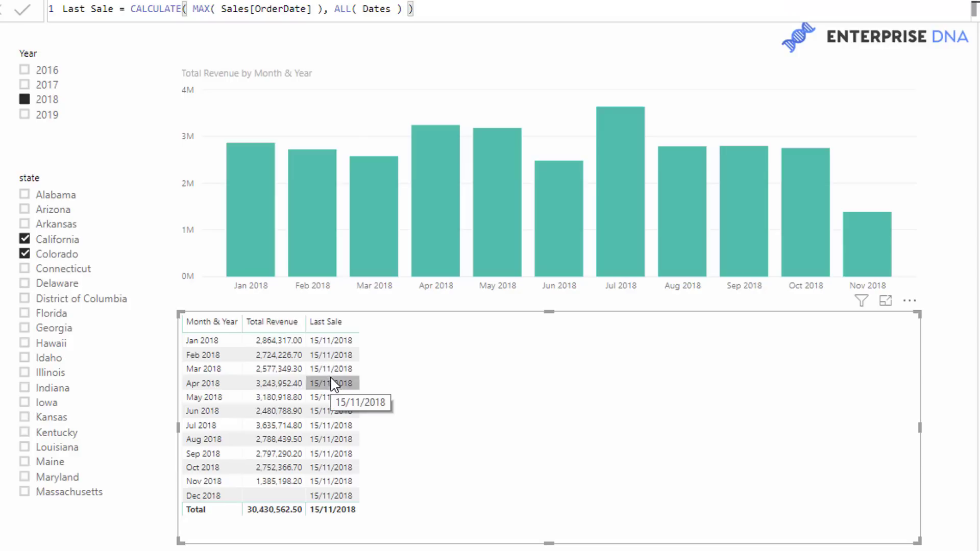
mouse_move(946, 186)
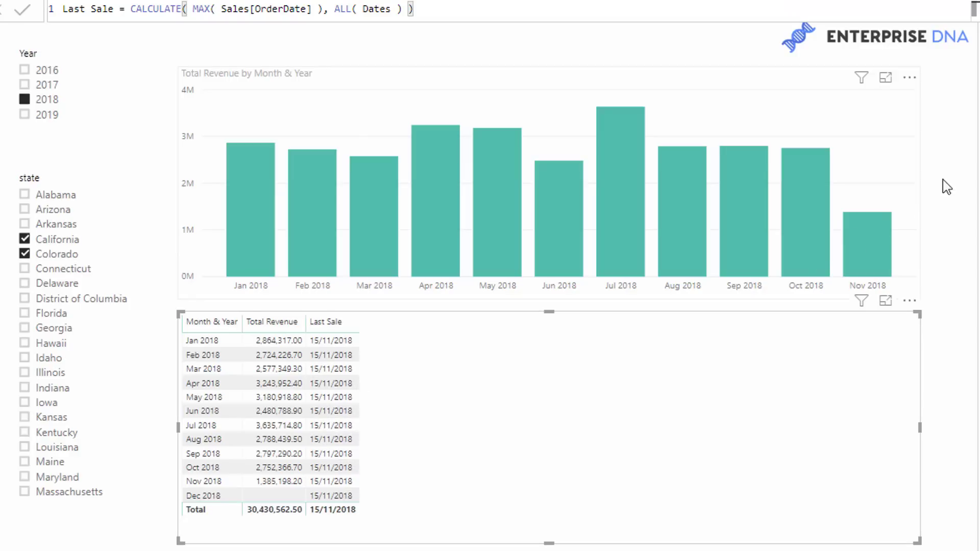
mouse_move(836, 140)
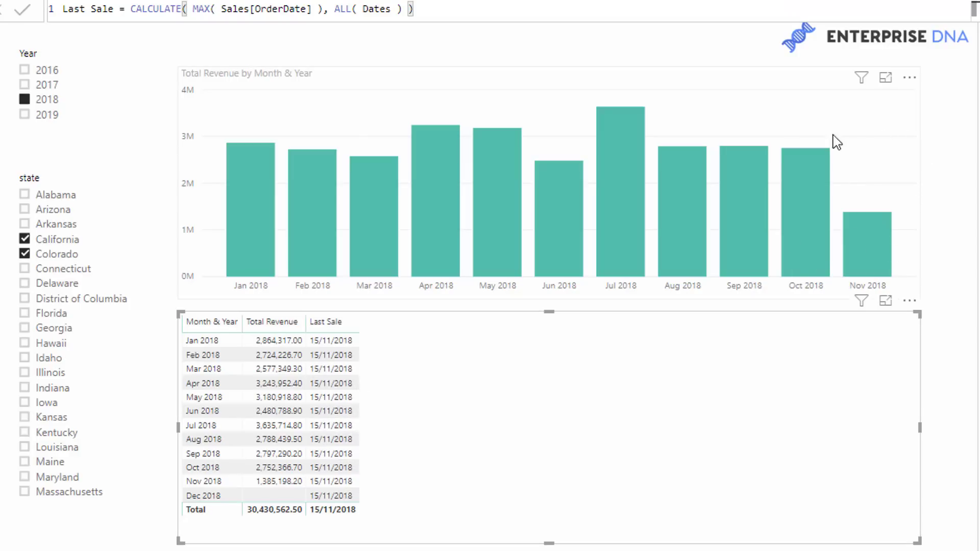
mouse_move(826, 200)
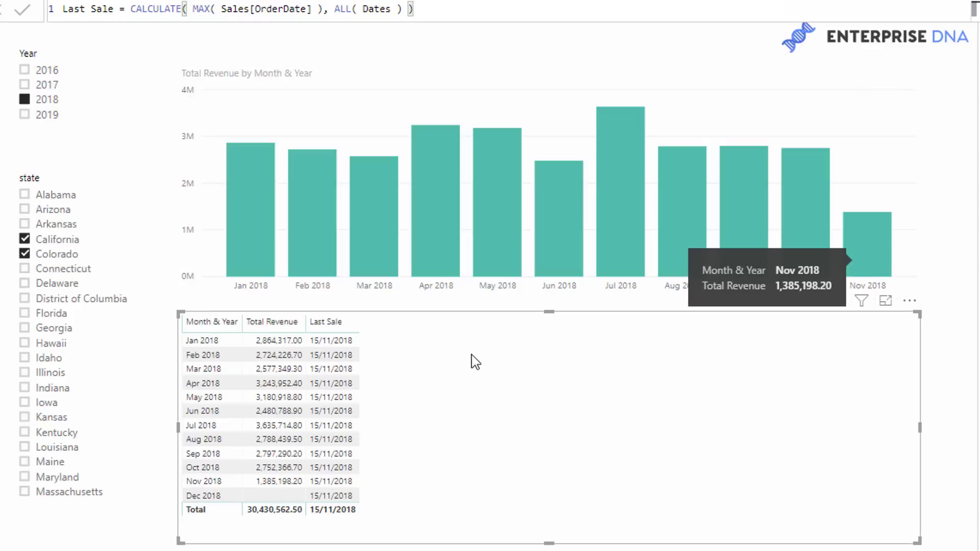
mouse_move(435, 327)
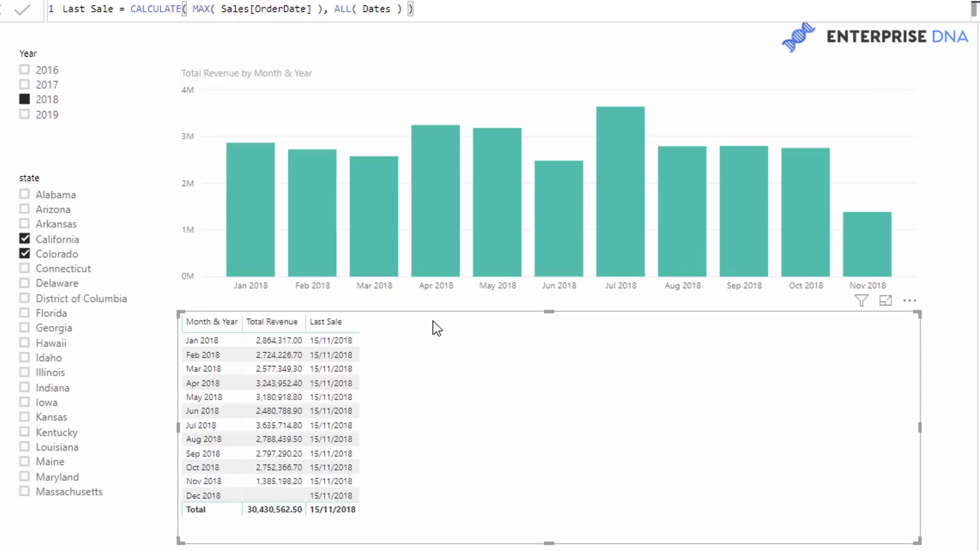
mouse_move(400, 365)
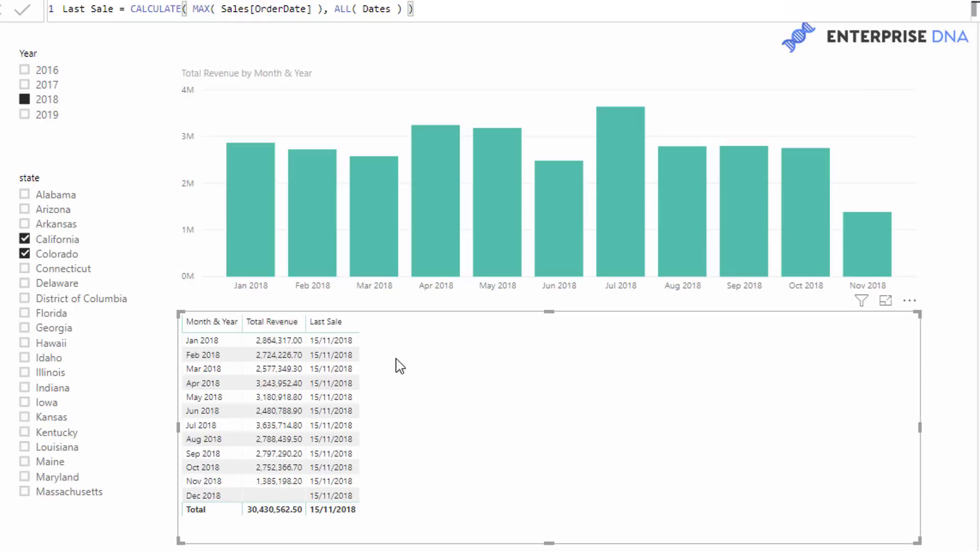
mouse_move(478, 506)
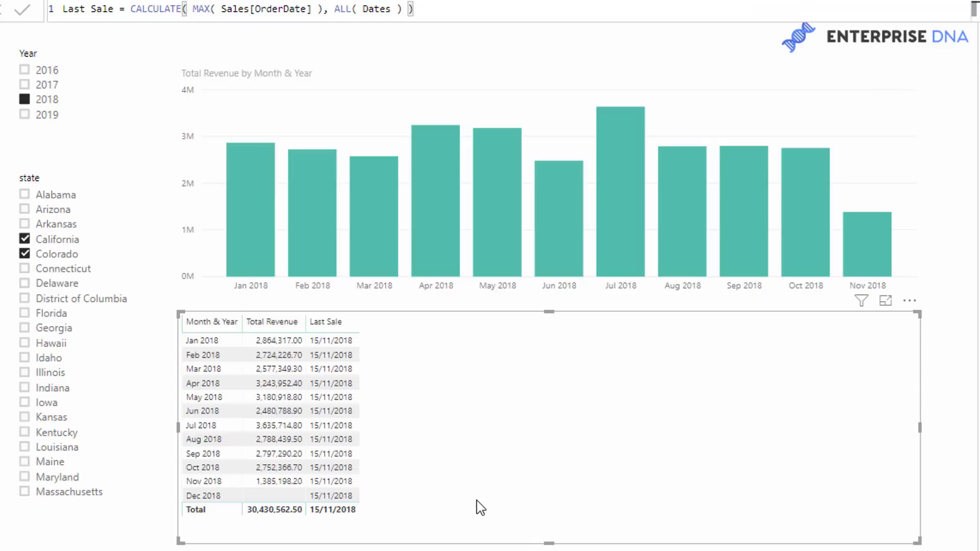
mouse_move(518, 406)
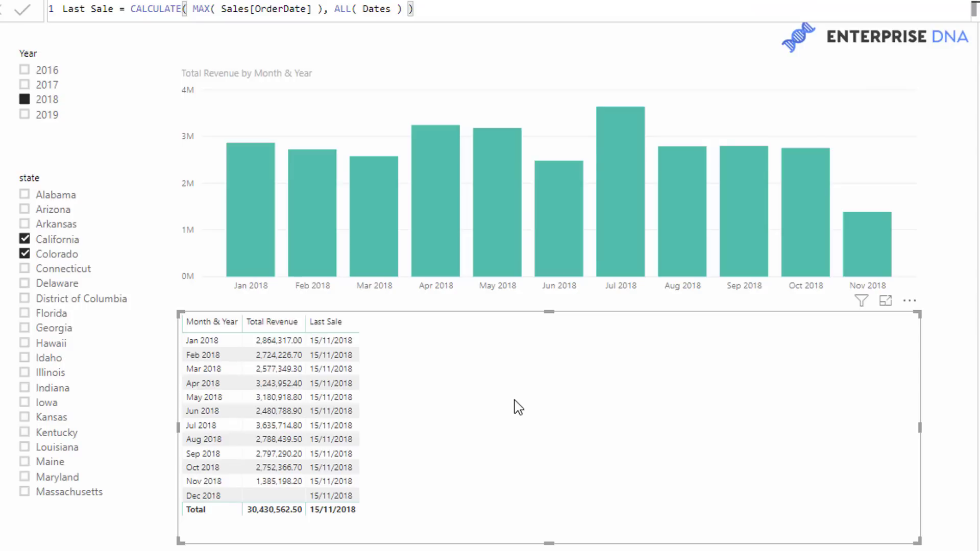
mouse_move(634, 367)
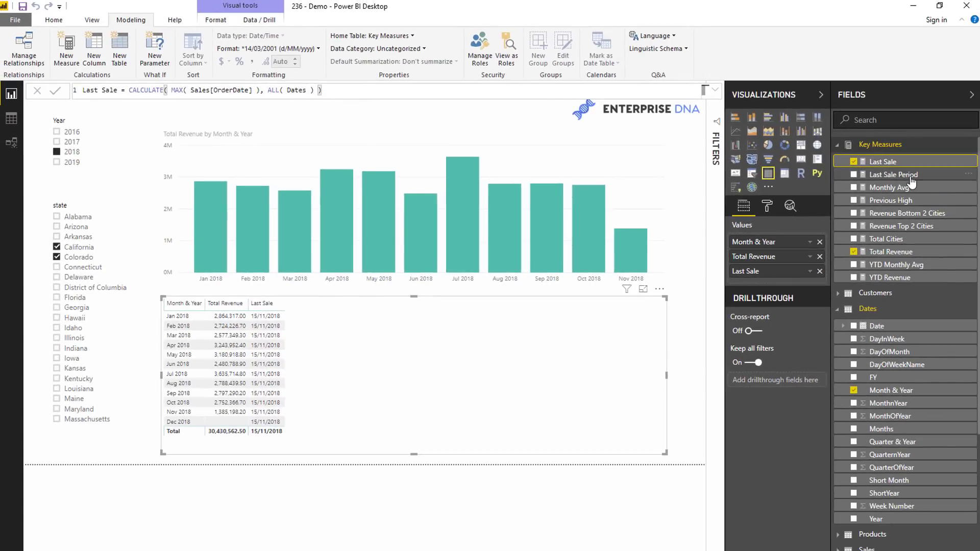
mouse_move(893, 175)
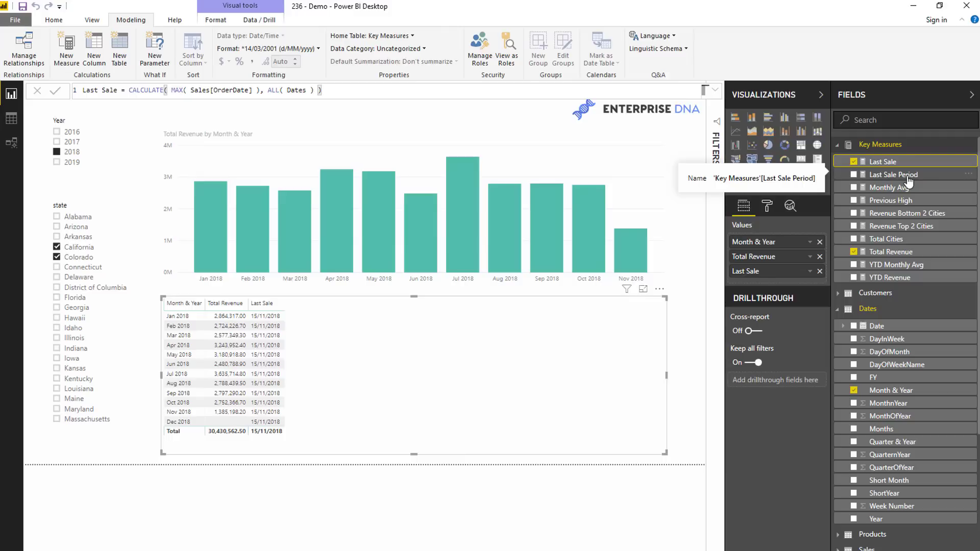
- Review the Last Sale Period measure's VAR/IF formula returning 1 for the latest sale month
click(893, 175)
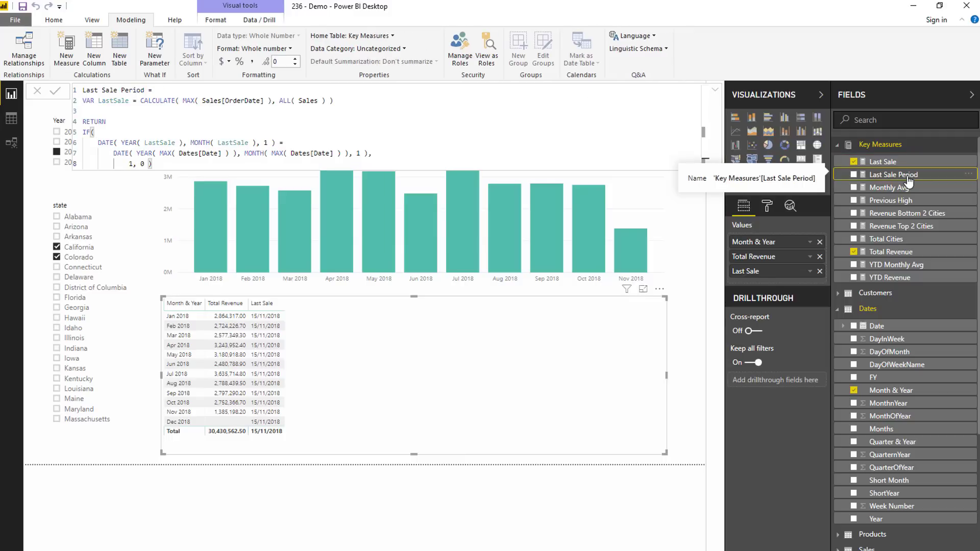
mouse_move(898, 191)
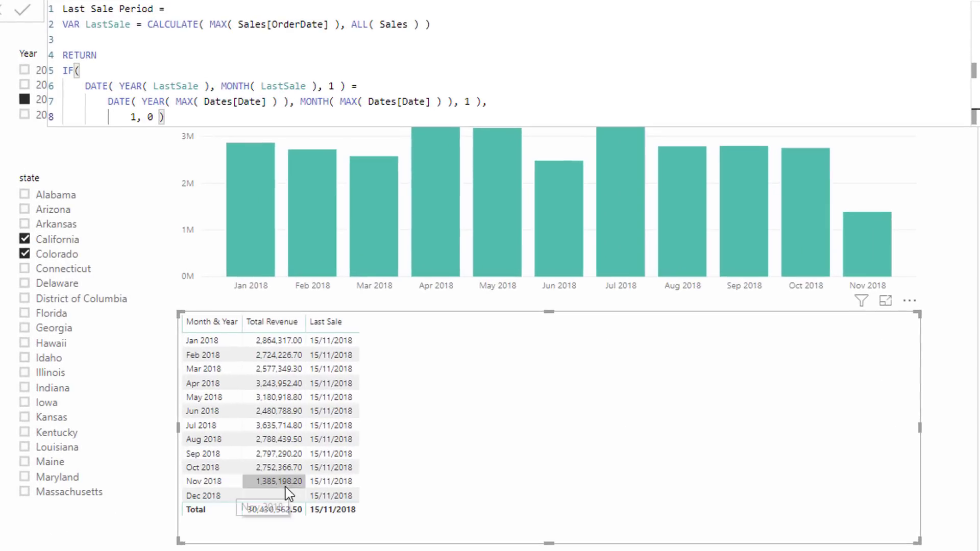
mouse_move(212, 480)
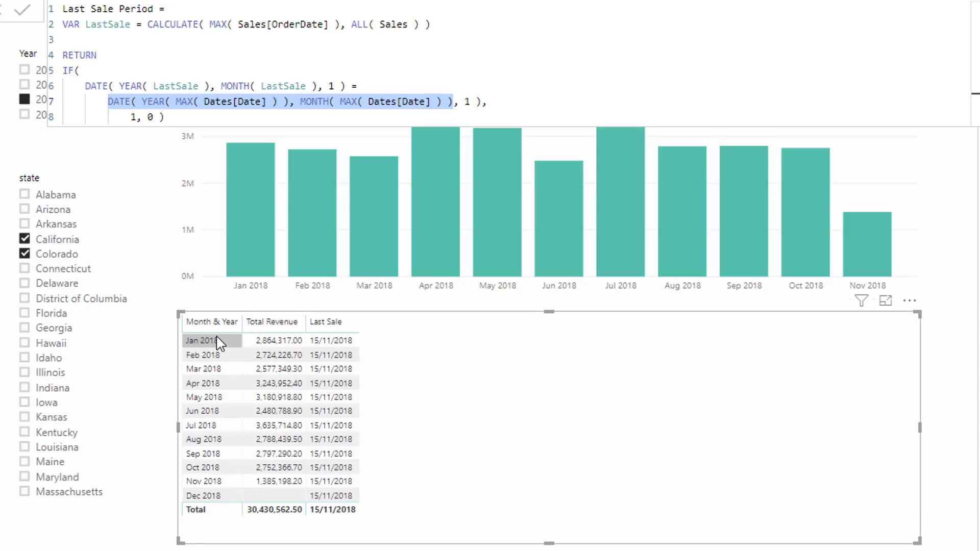
mouse_move(339, 355)
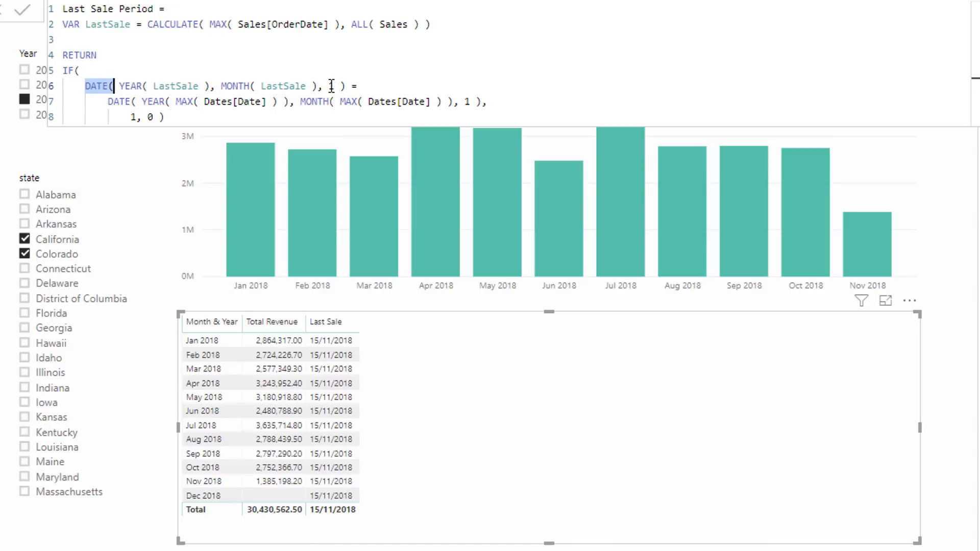
text(1)
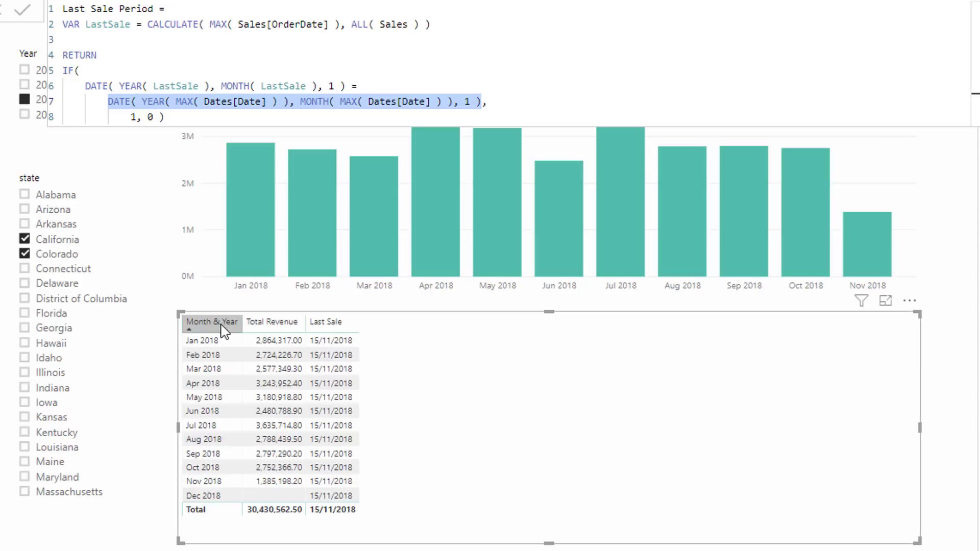
mouse_move(181, 126)
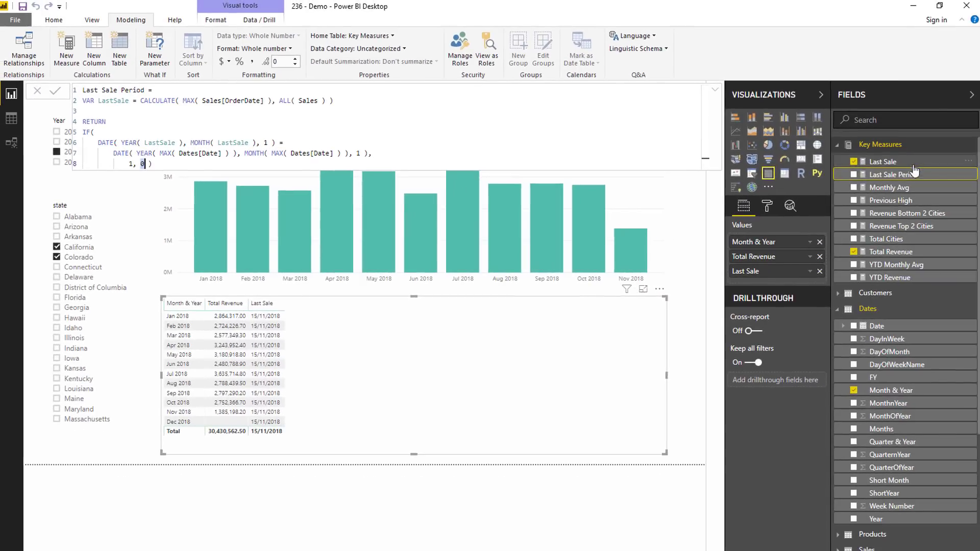
- Add Last Sale Period to the table, showing 1 only for Nov 2018, and inspect its current-month part
click(854, 175)
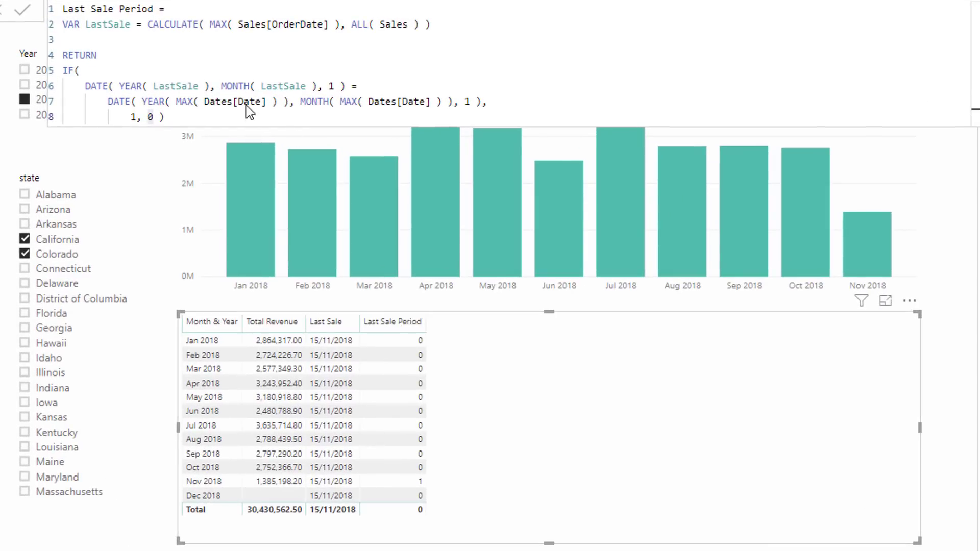
mouse_move(211, 340)
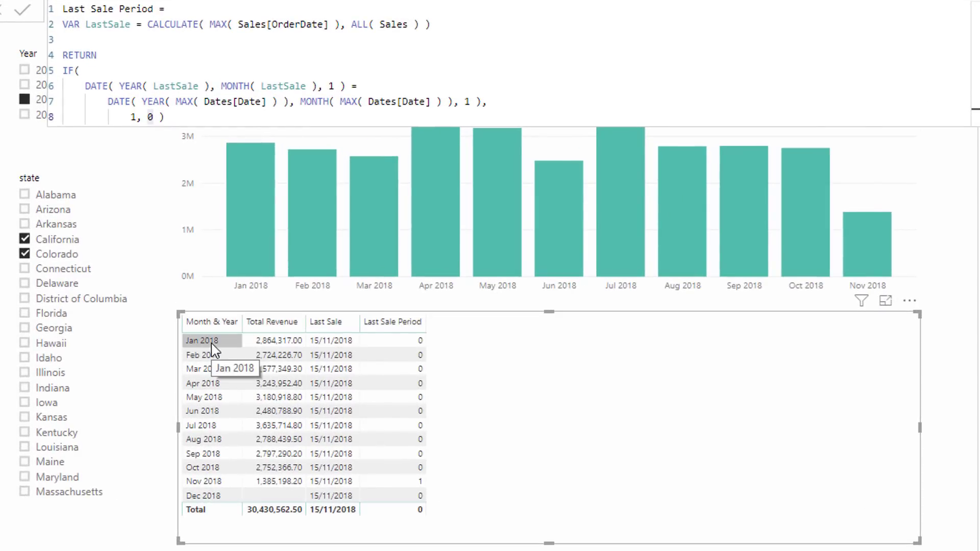
mouse_move(400, 347)
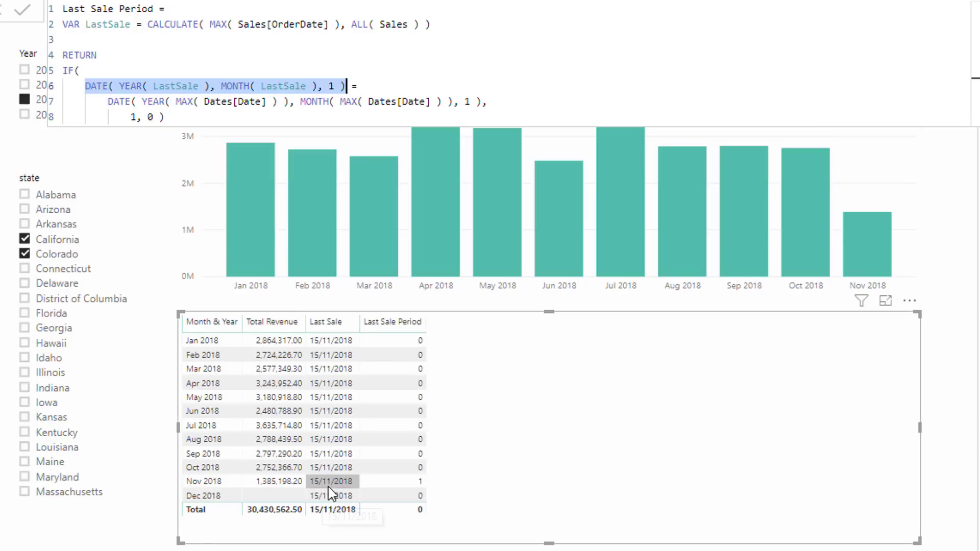
click(109, 101)
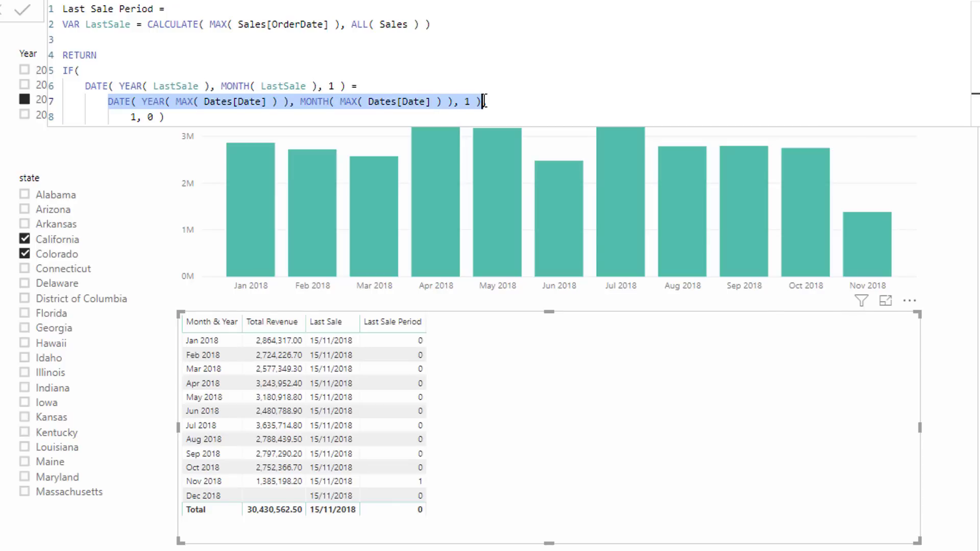
mouse_move(212, 369)
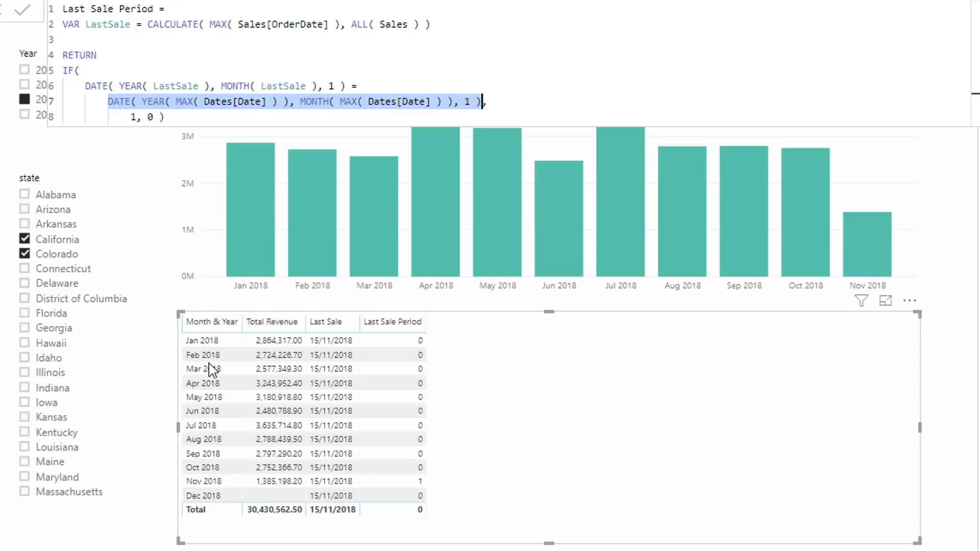
mouse_move(347, 481)
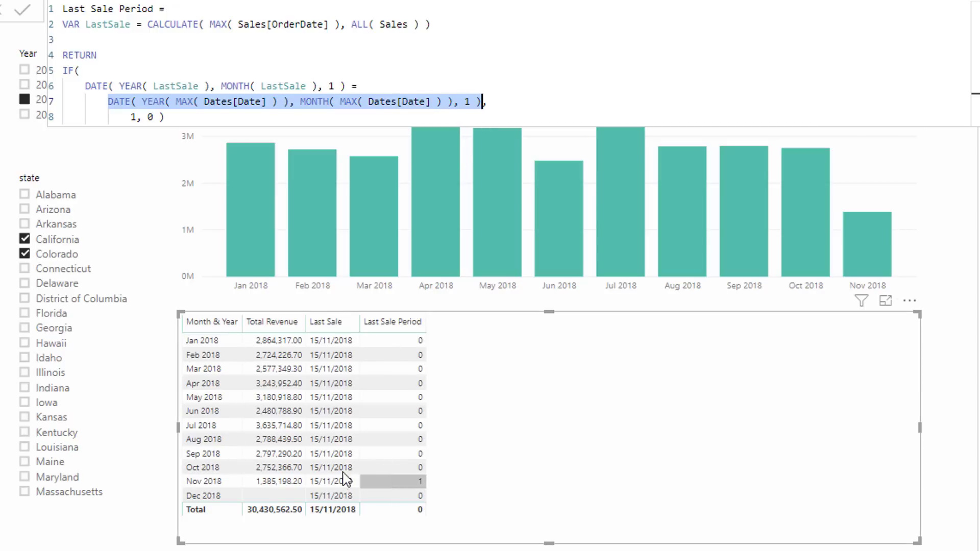
mouse_move(362, 496)
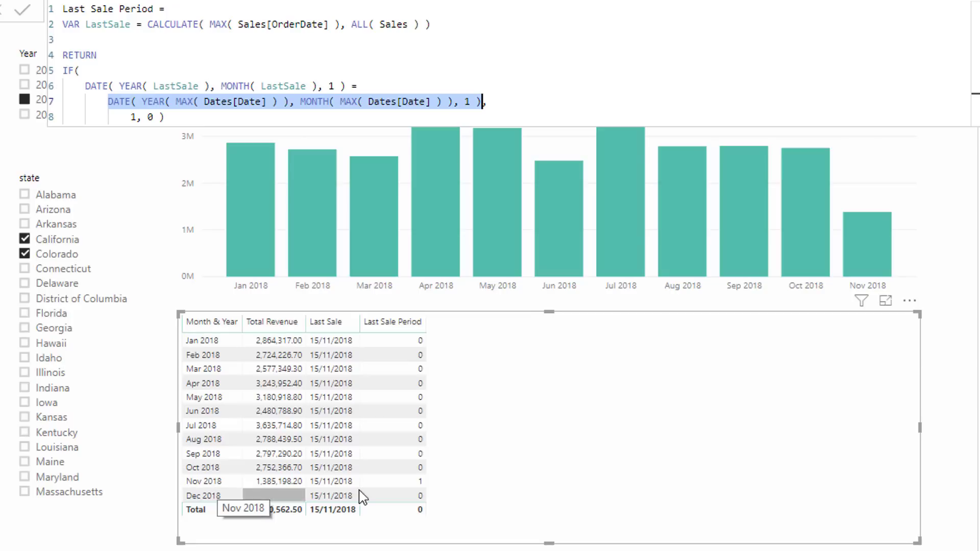
mouse_move(415, 487)
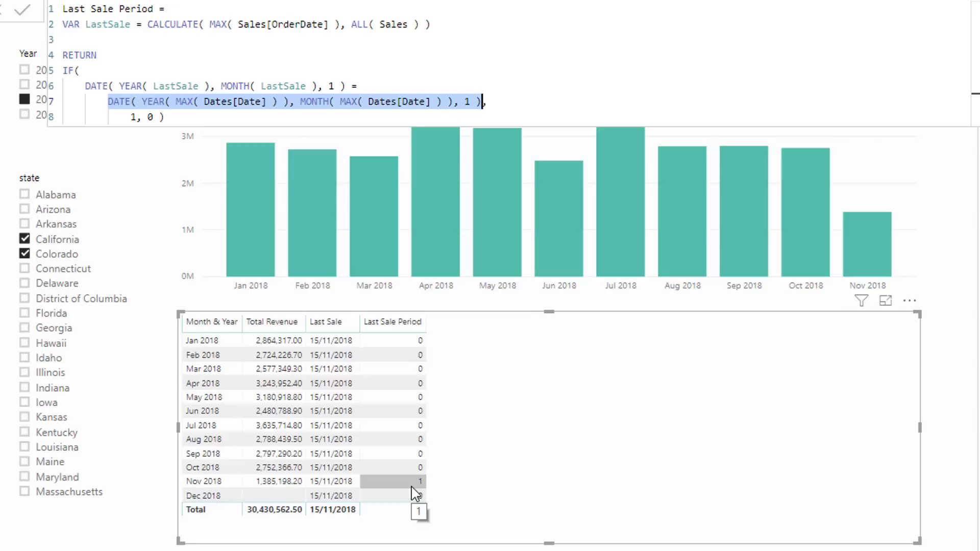
mouse_move(404, 489)
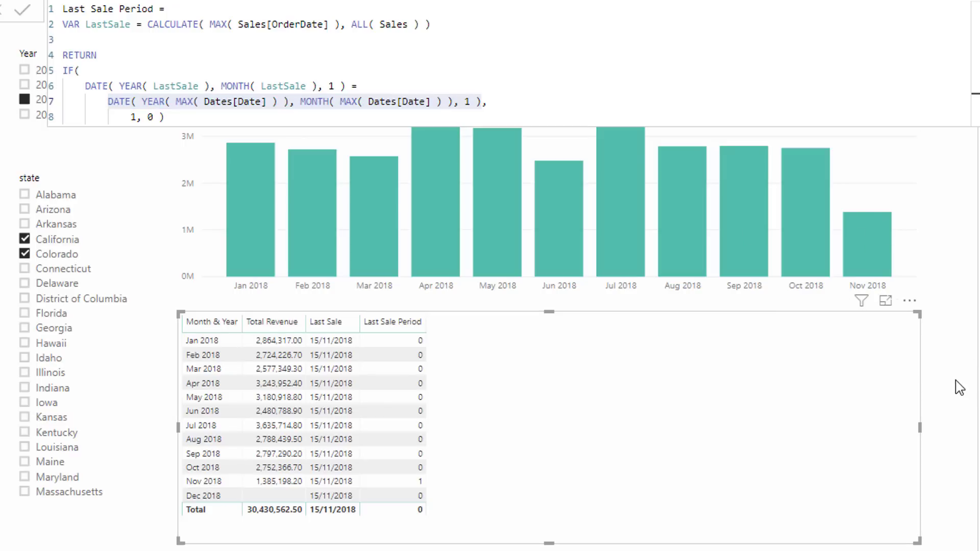
mouse_move(945, 378)
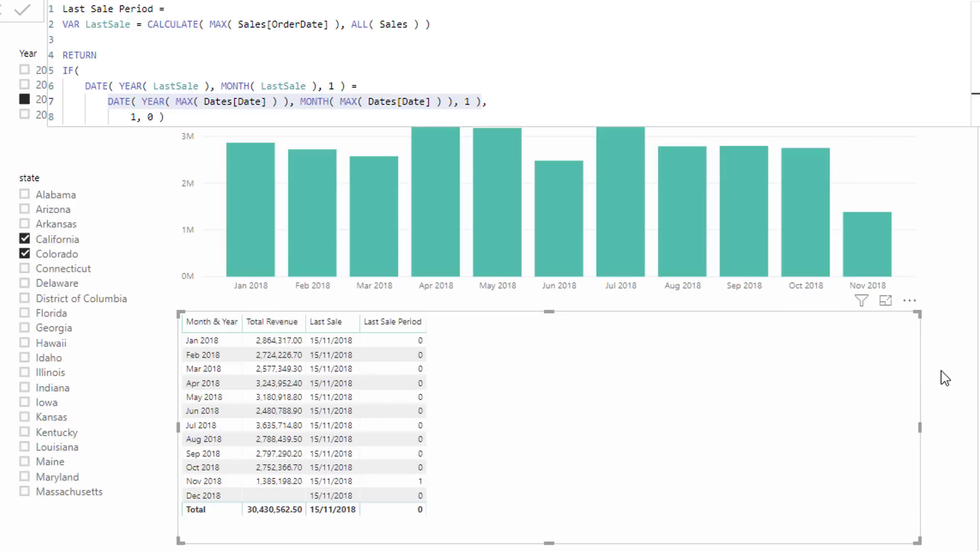
mouse_move(890, 177)
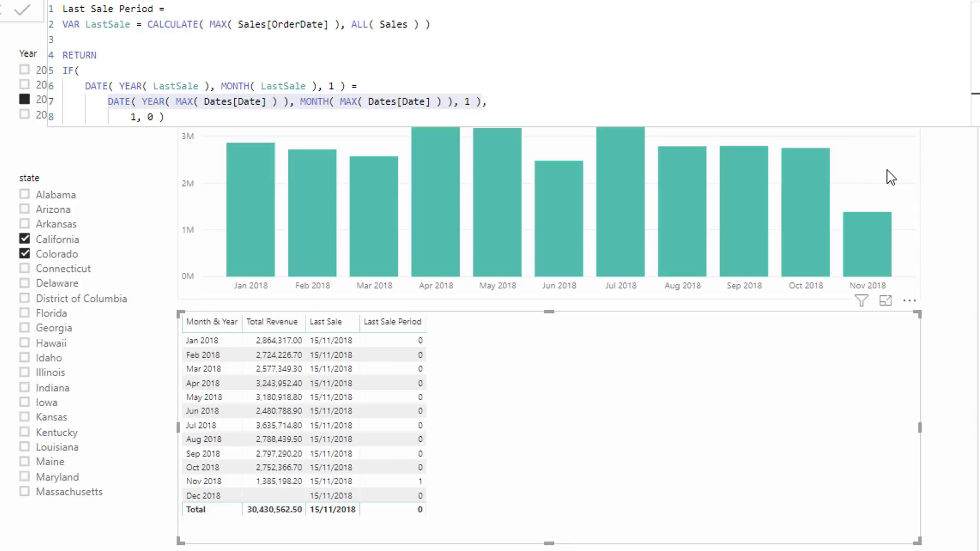
mouse_move(884, 223)
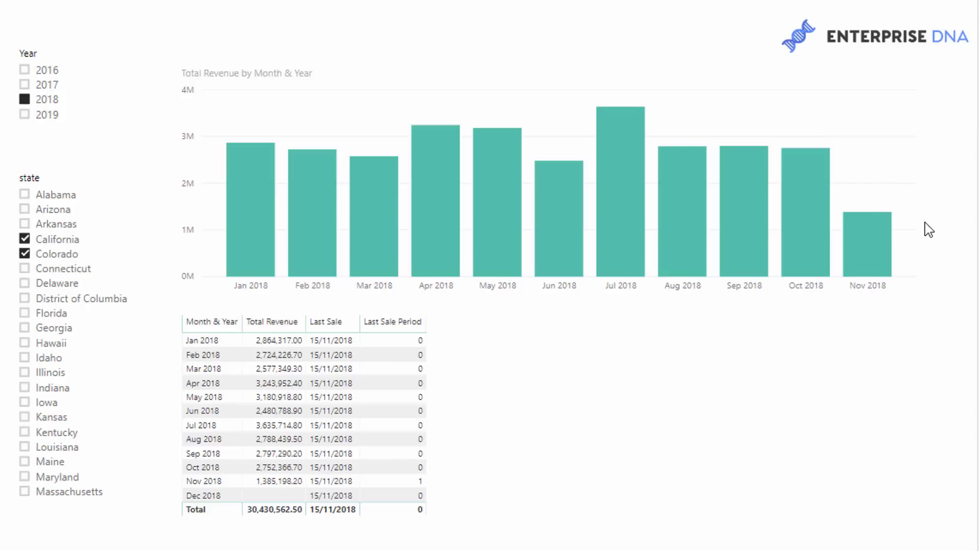
mouse_move(918, 205)
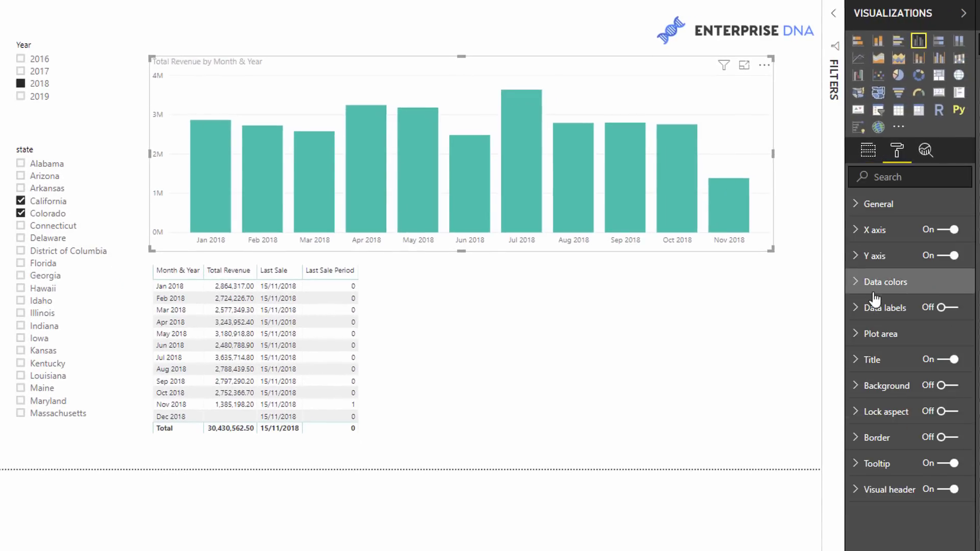
- Expand the column chart's Data colors settings to reach conditional formatting of the default colour
click(885, 282)
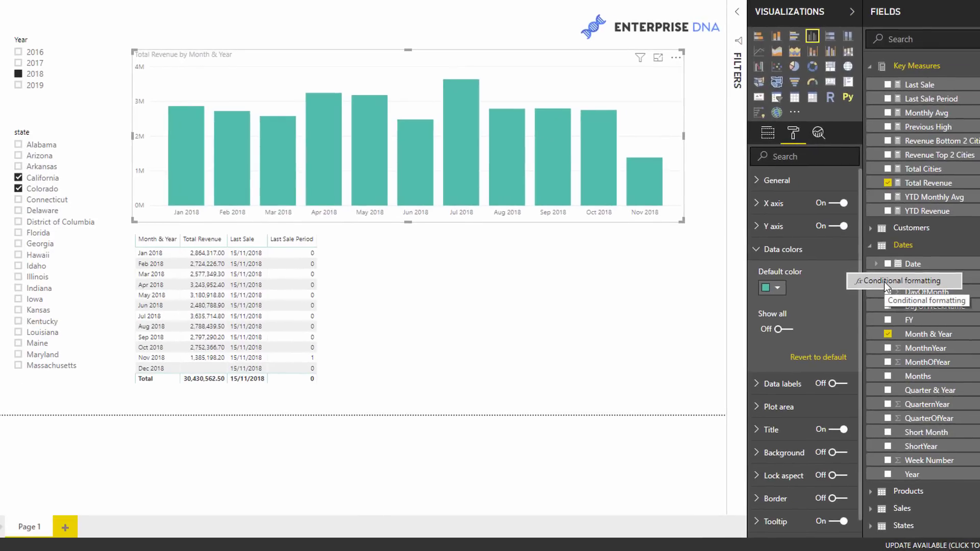
- Set the bar colour to Format by Rules based on the Last Sale Period measure
click(901, 281)
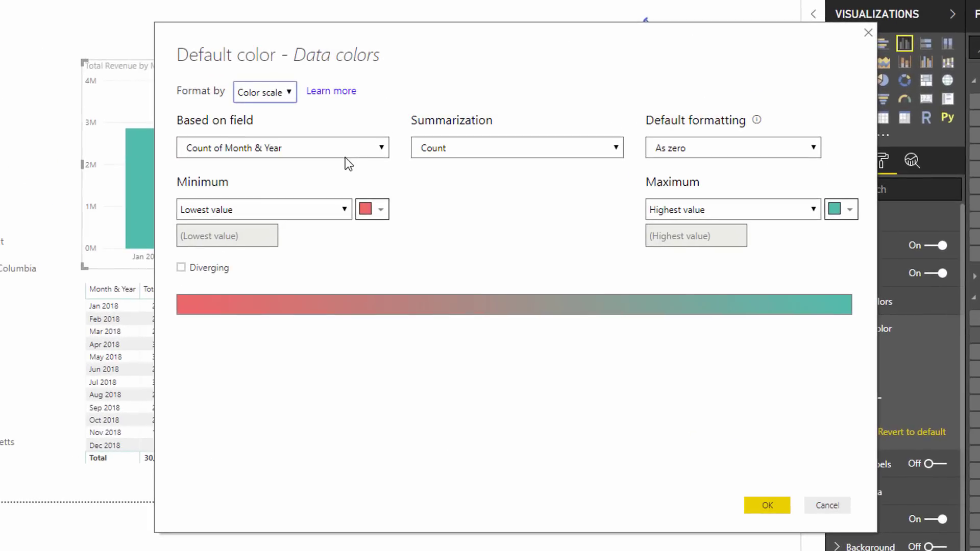
click(265, 92)
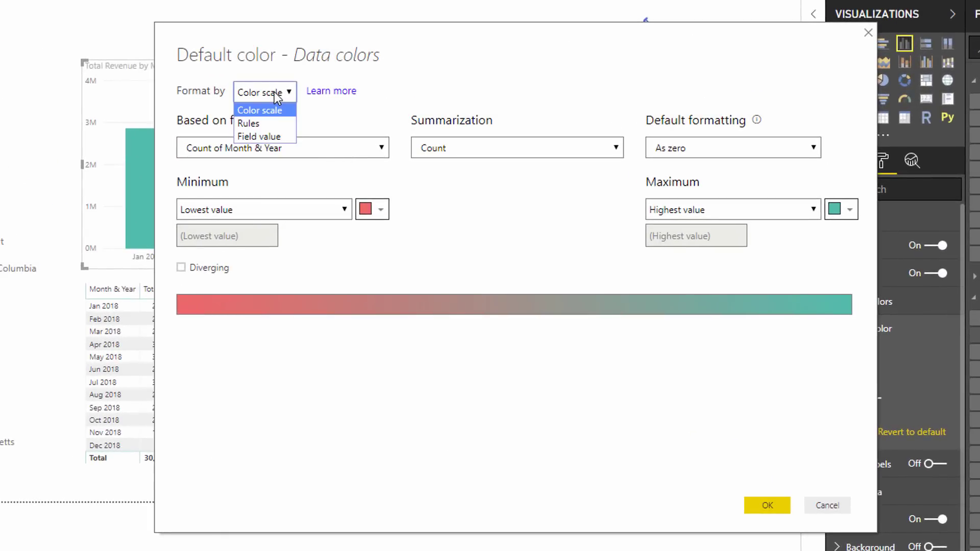
mouse_move(268, 97)
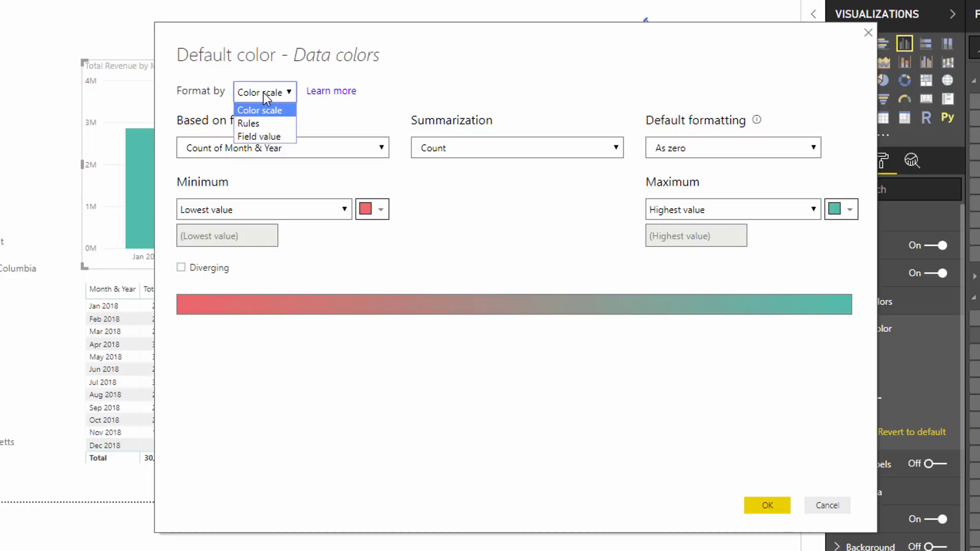
mouse_move(248, 124)
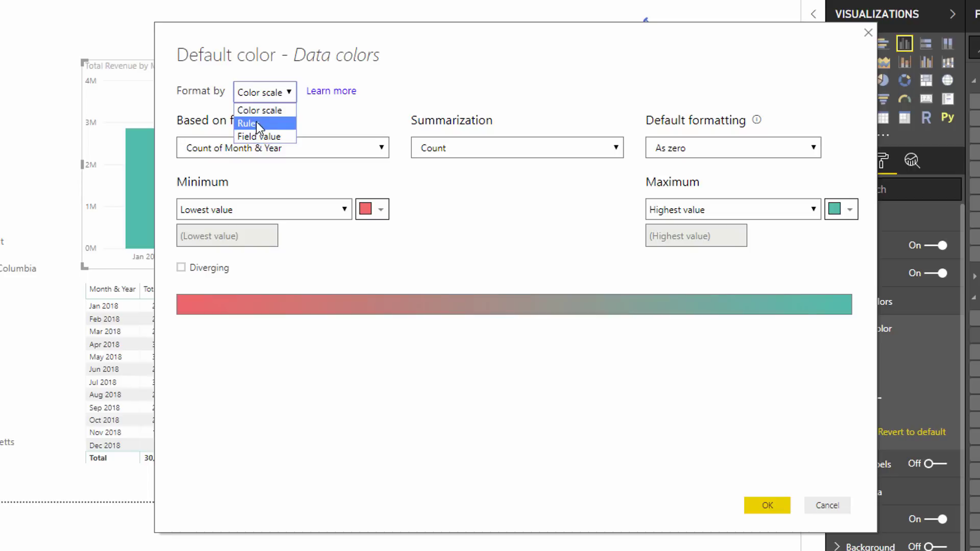
click(248, 123)
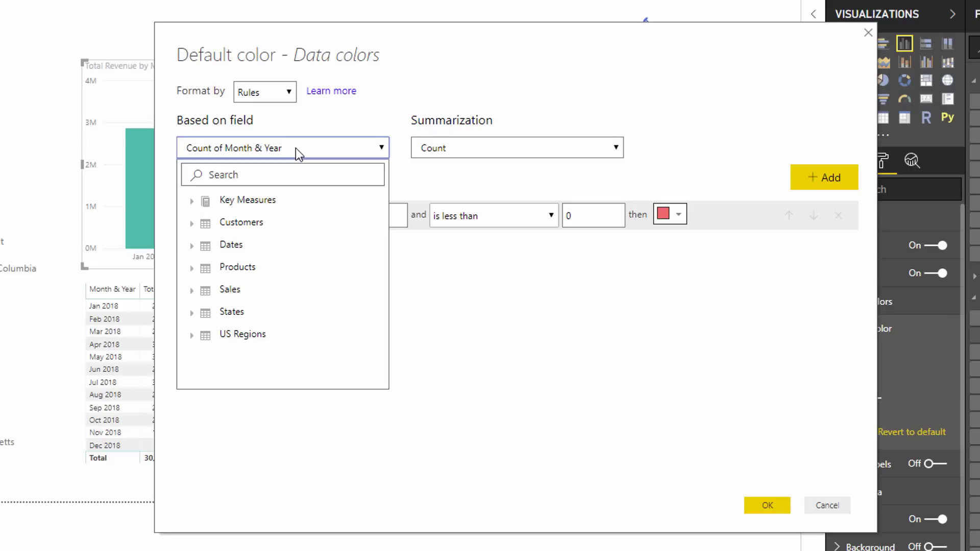
mouse_move(207, 204)
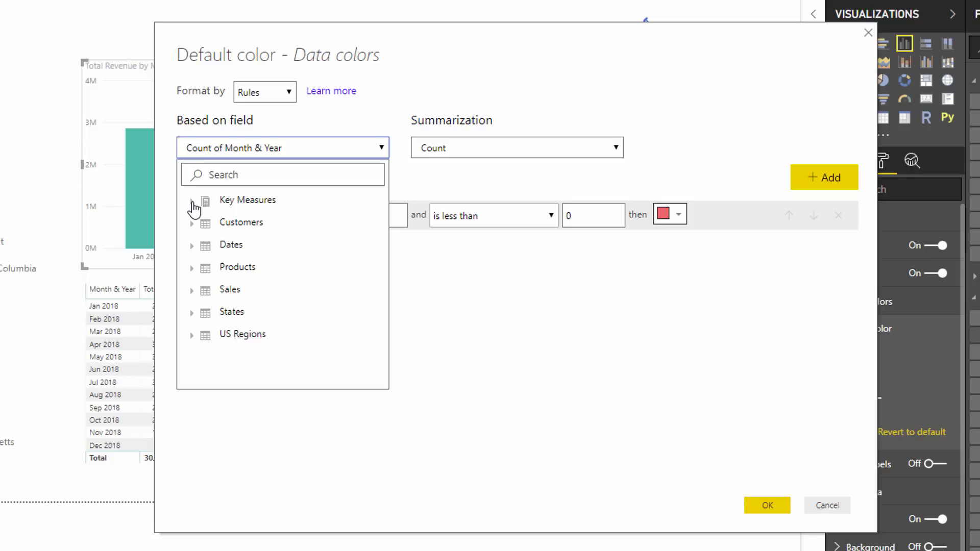
click(195, 201)
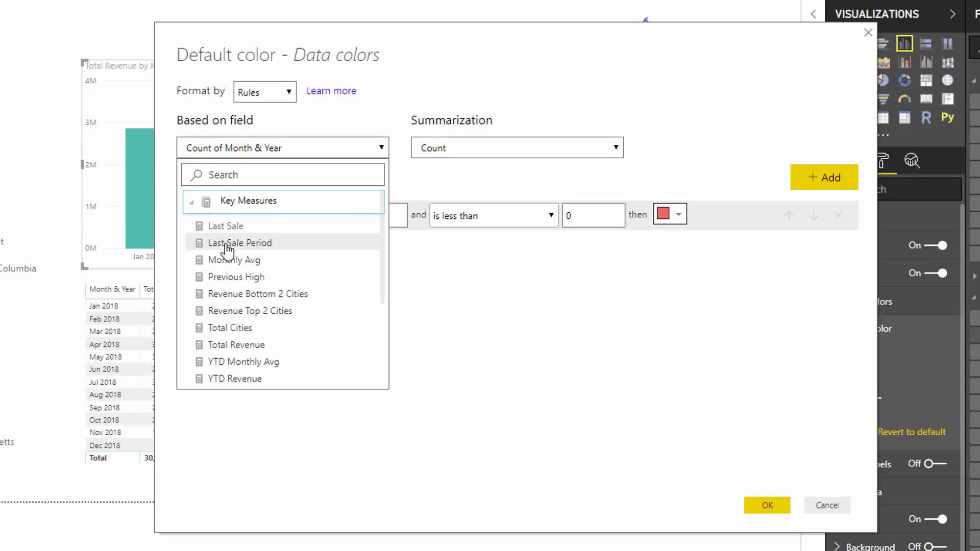
mouse_move(238, 243)
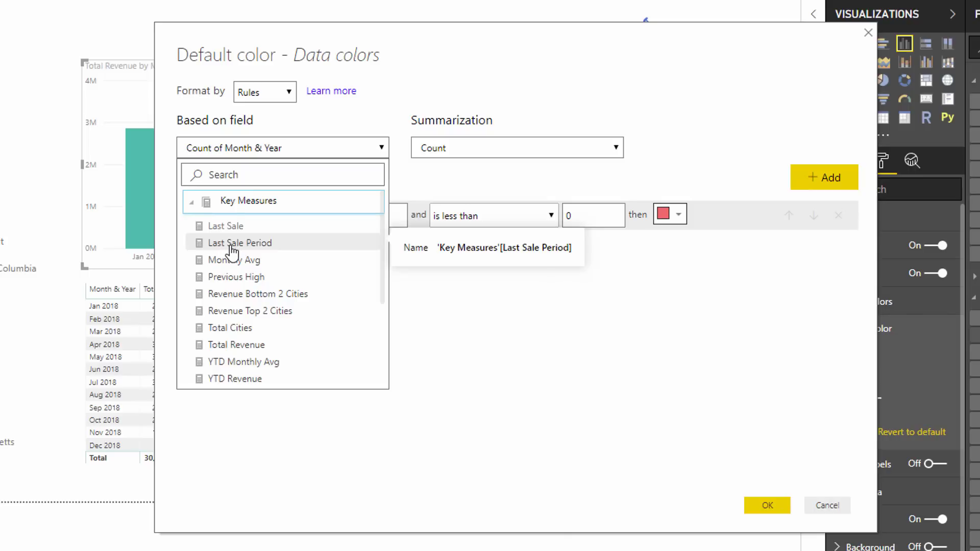
click(237, 243)
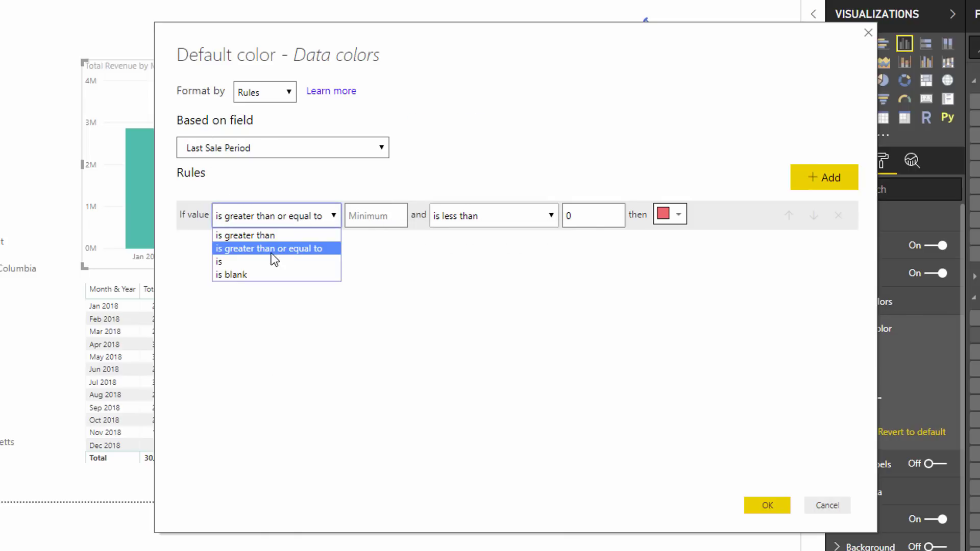
- Define two rules — value 1 dark grey, value 0 light blue — and apply them to the chart
click(219, 261)
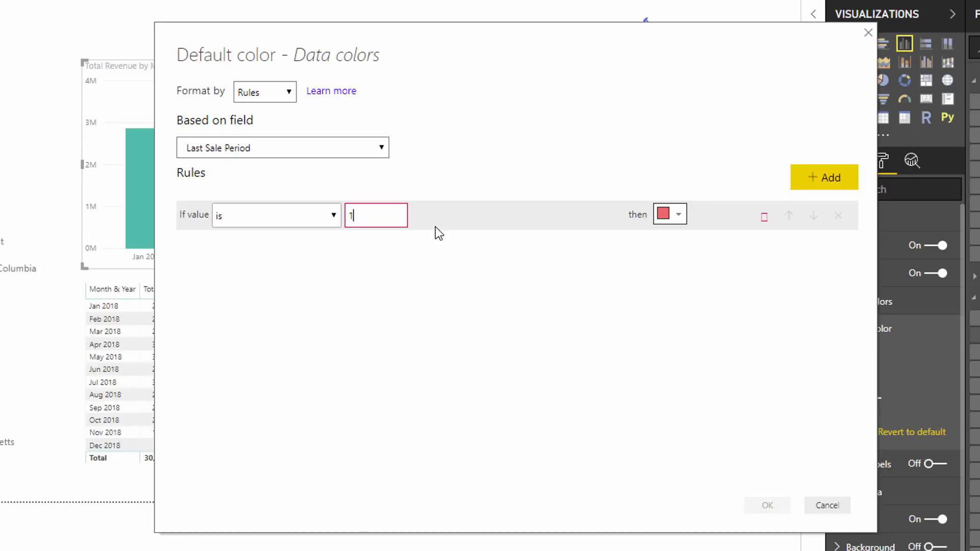
click(678, 214)
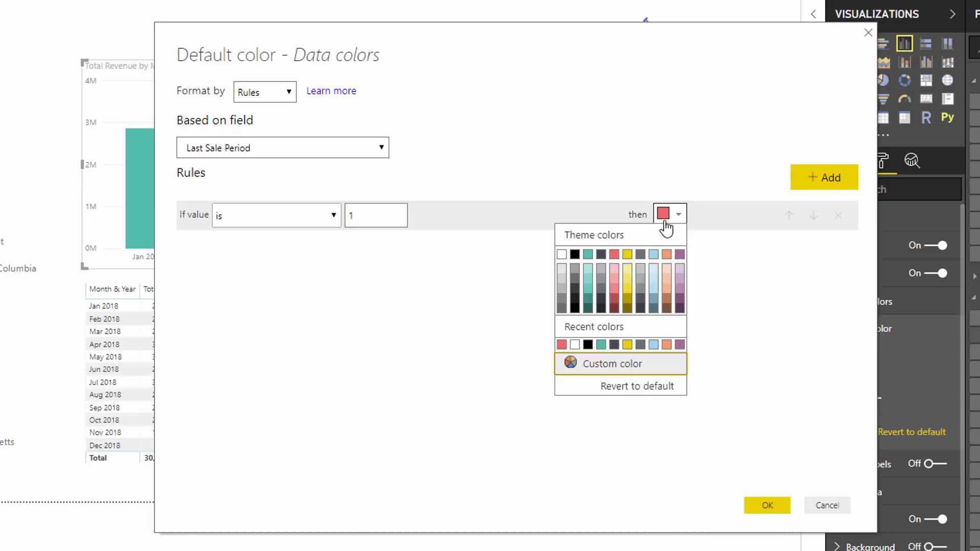
mouse_move(639, 261)
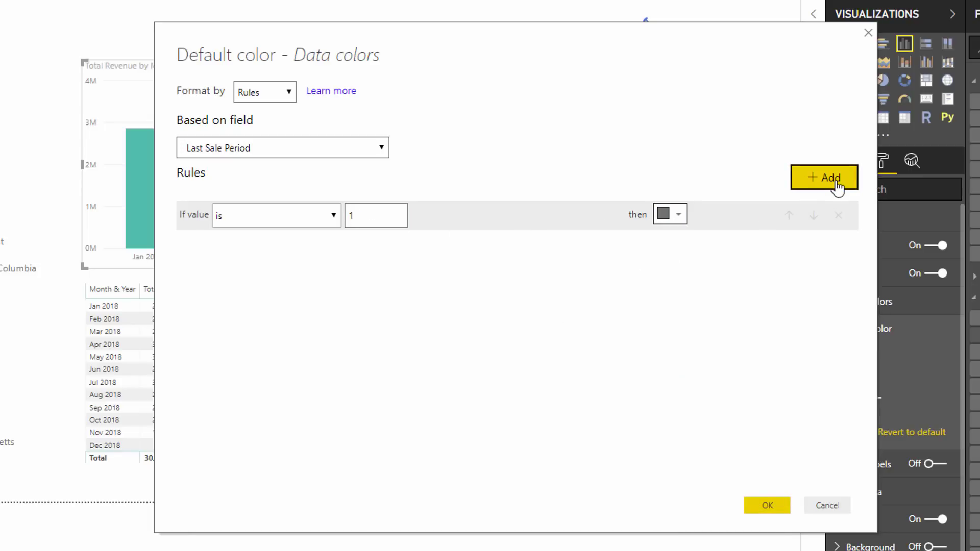
click(823, 177)
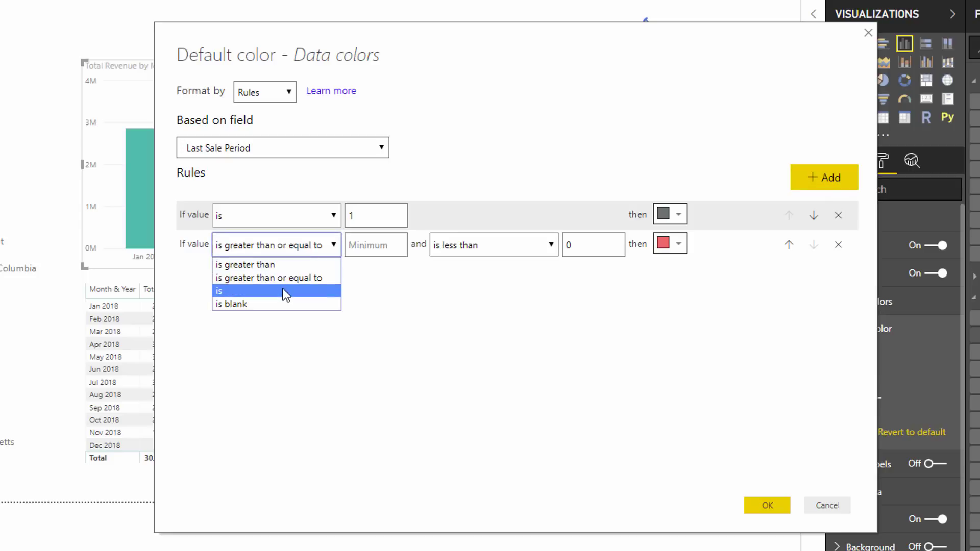
click(220, 291)
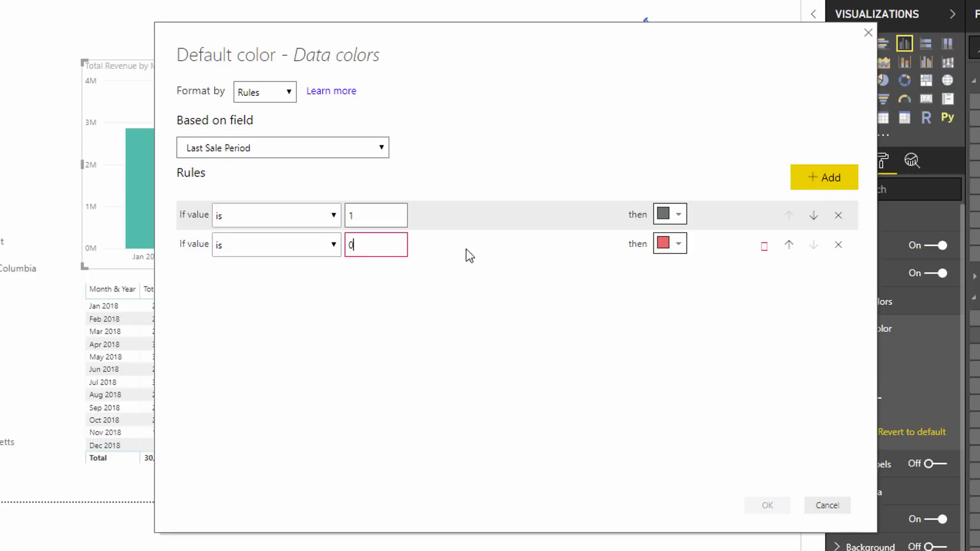
click(670, 243)
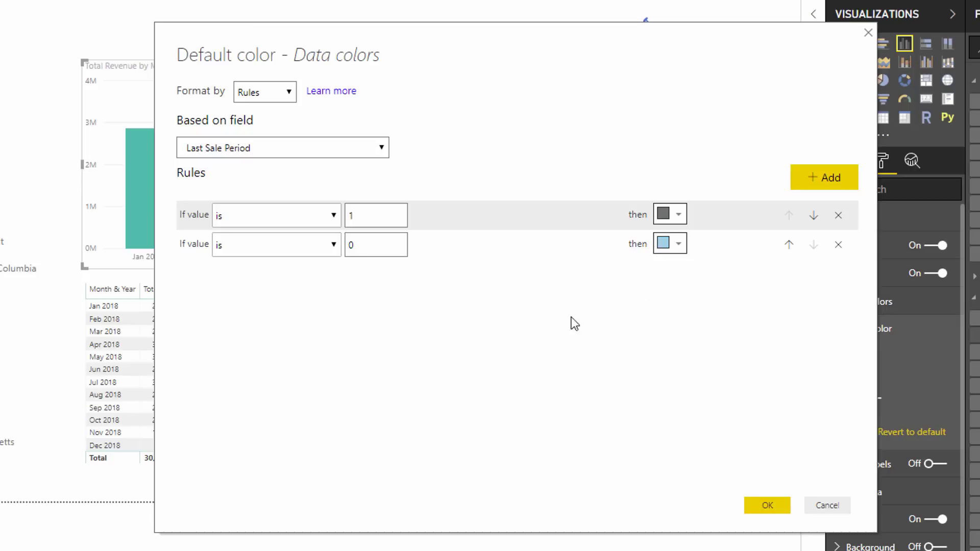
mouse_move(288, 236)
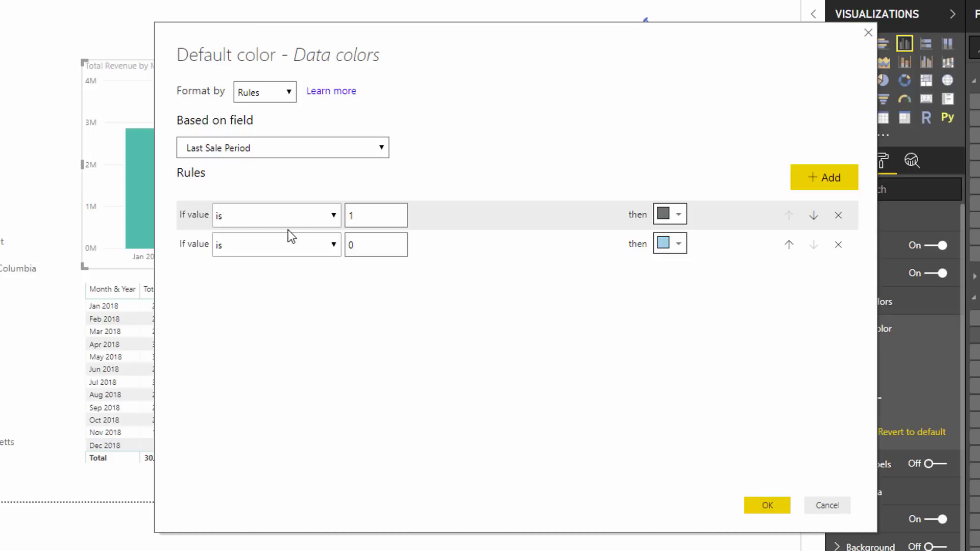
mouse_move(289, 232)
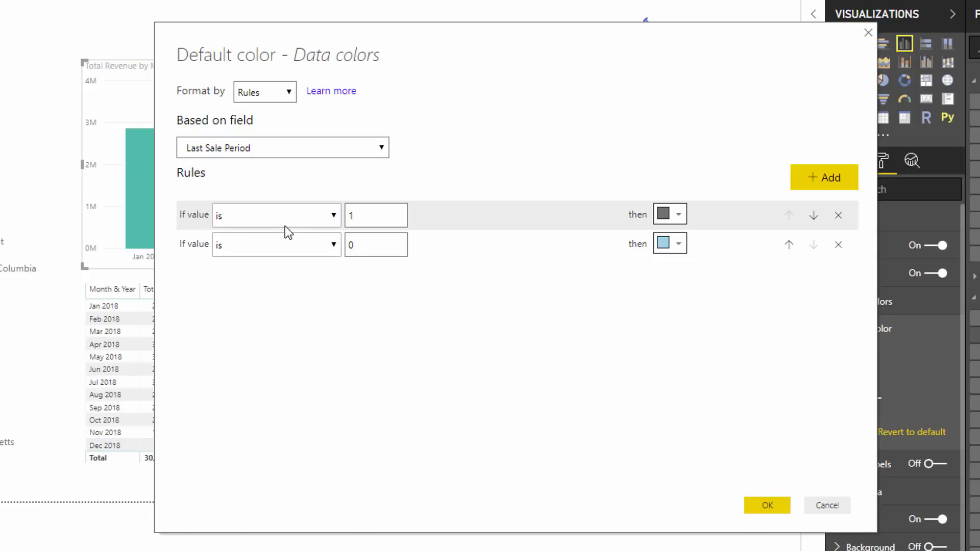
mouse_move(129, 369)
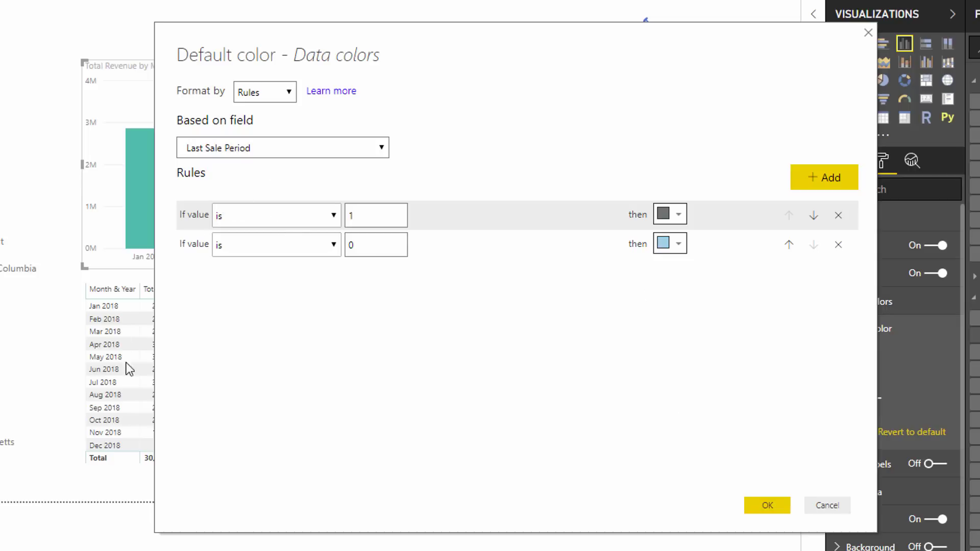
mouse_move(531, 400)
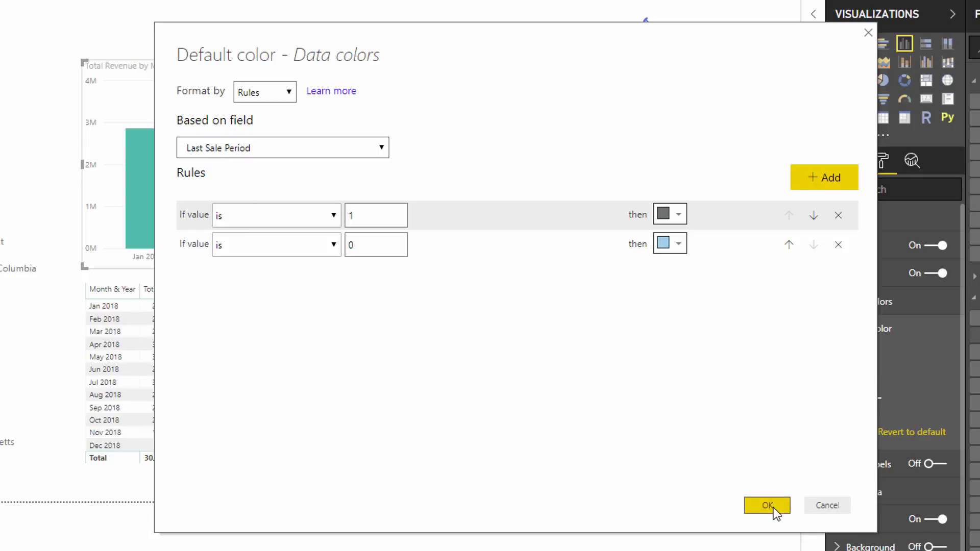
click(766, 505)
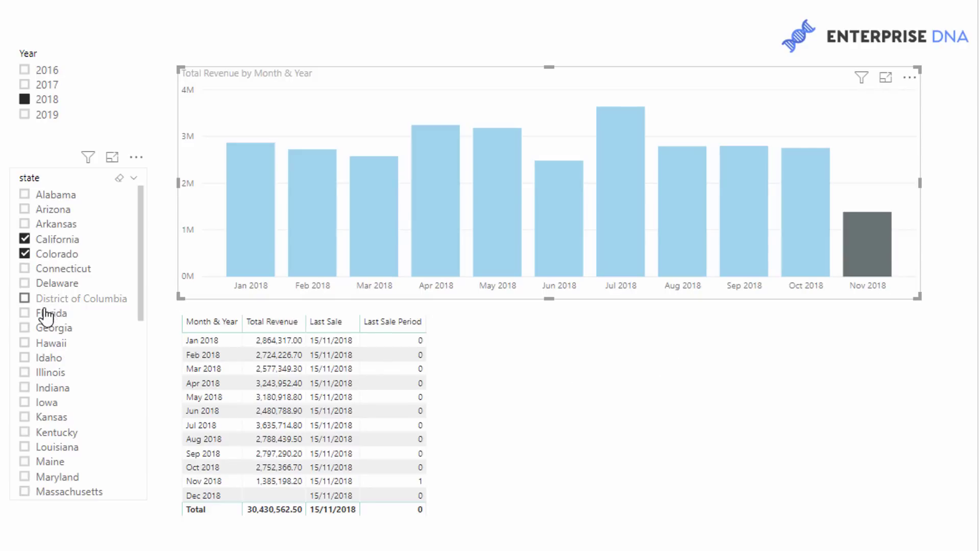
- Add District of Columbia and Illinois to the state slicer, filter to 2017, then back to 2018
click(24, 298)
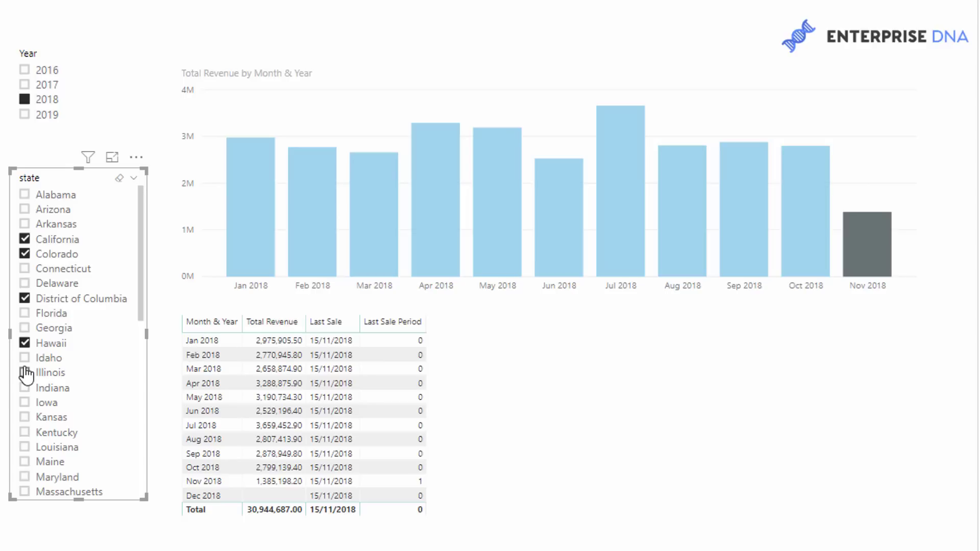
click(24, 372)
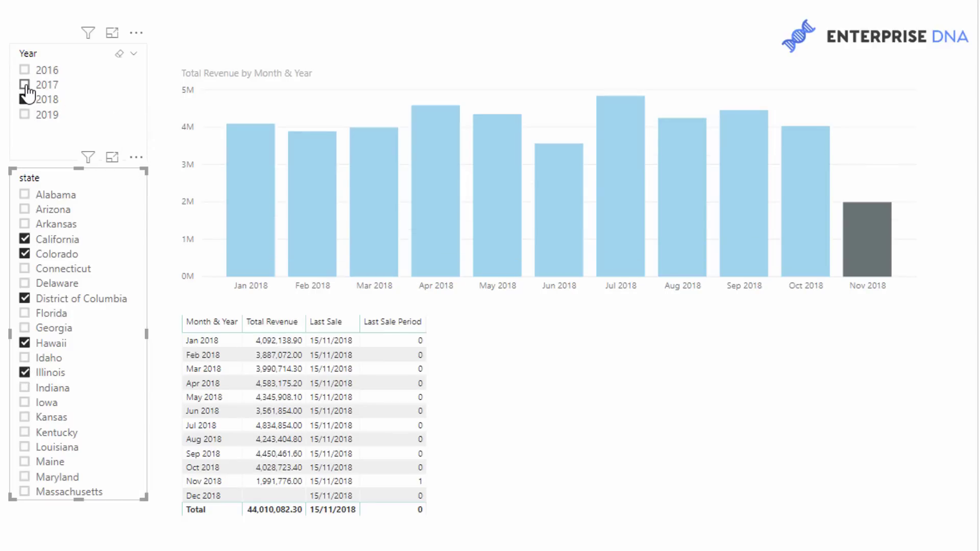
click(24, 84)
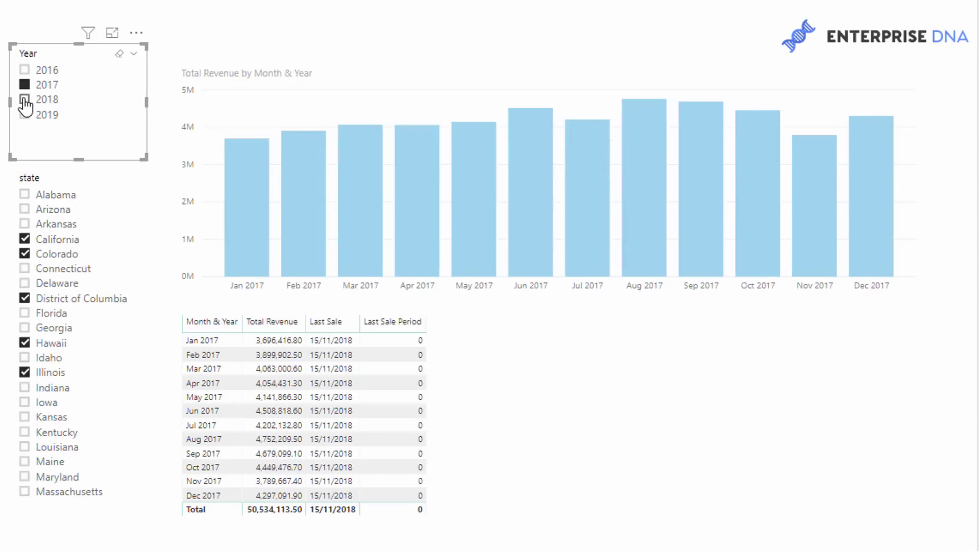
click(23, 84)
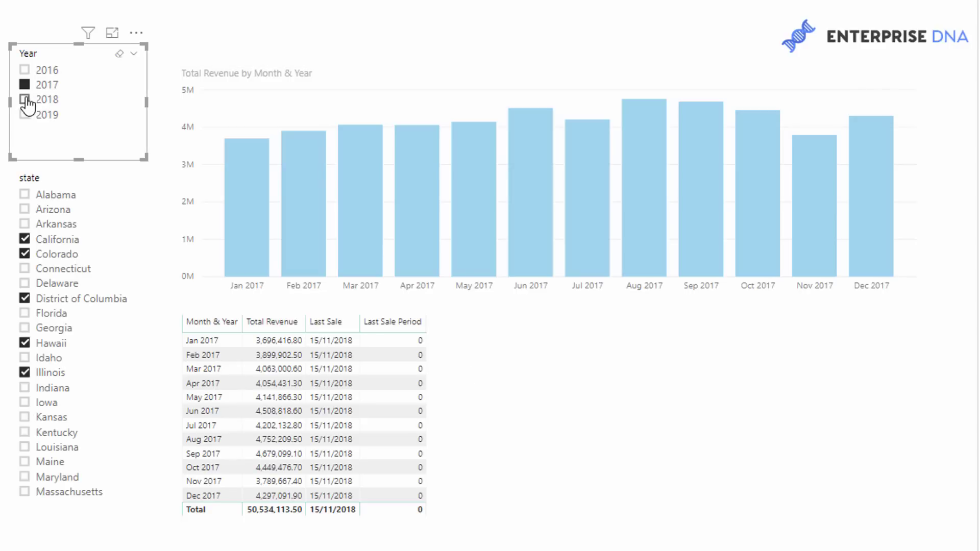
click(24, 99)
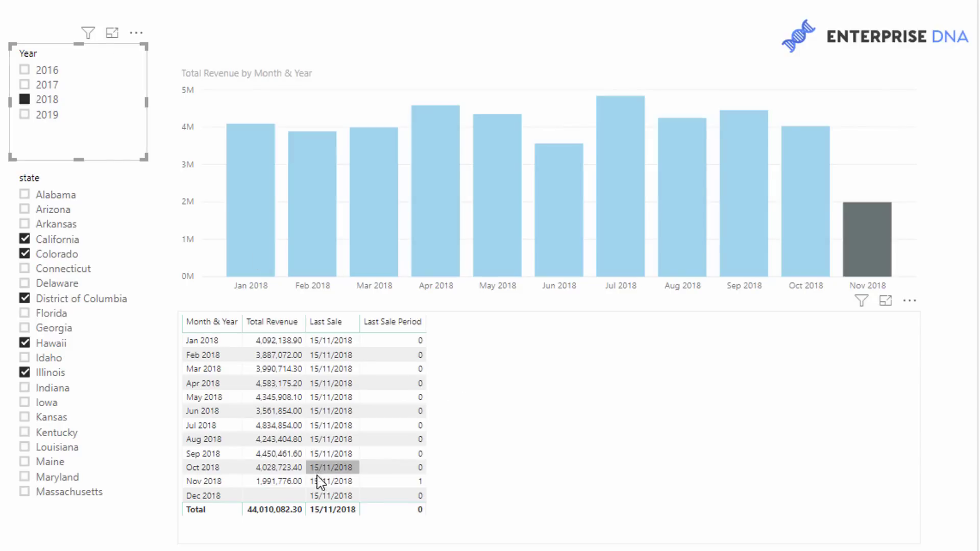
mouse_move(321, 481)
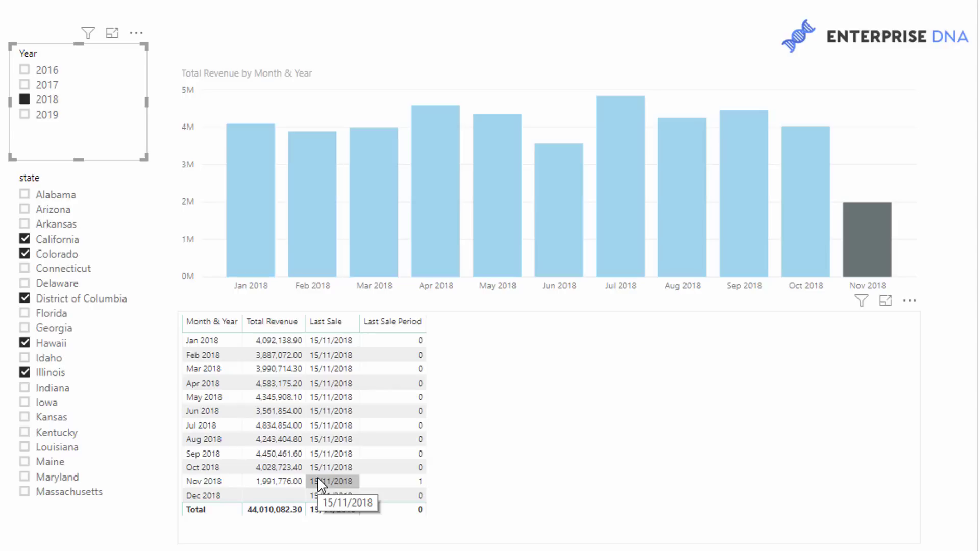
mouse_move(948, 224)
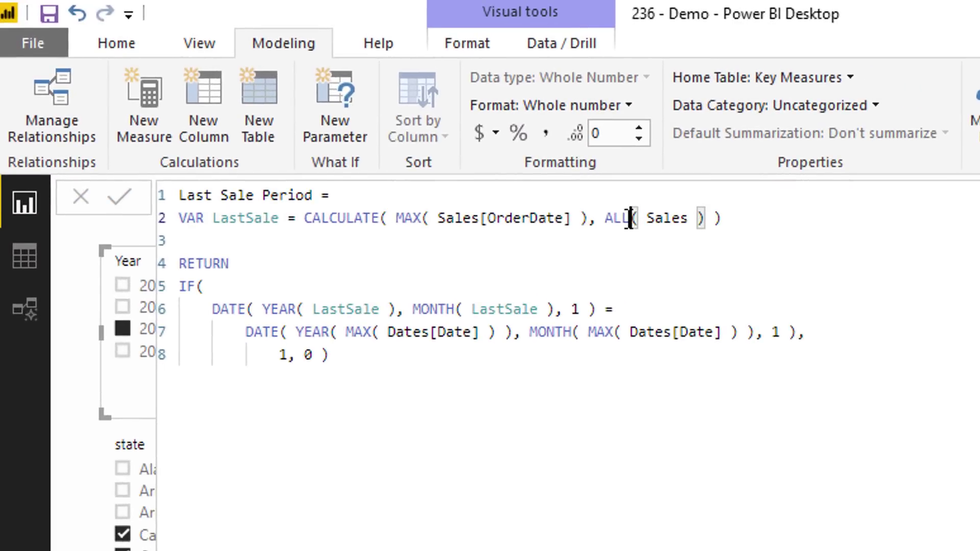
- Change ALL( Sales ) to ALLSELECTED( Sales ) in the Last Sale Period measure
text(SELECTED)
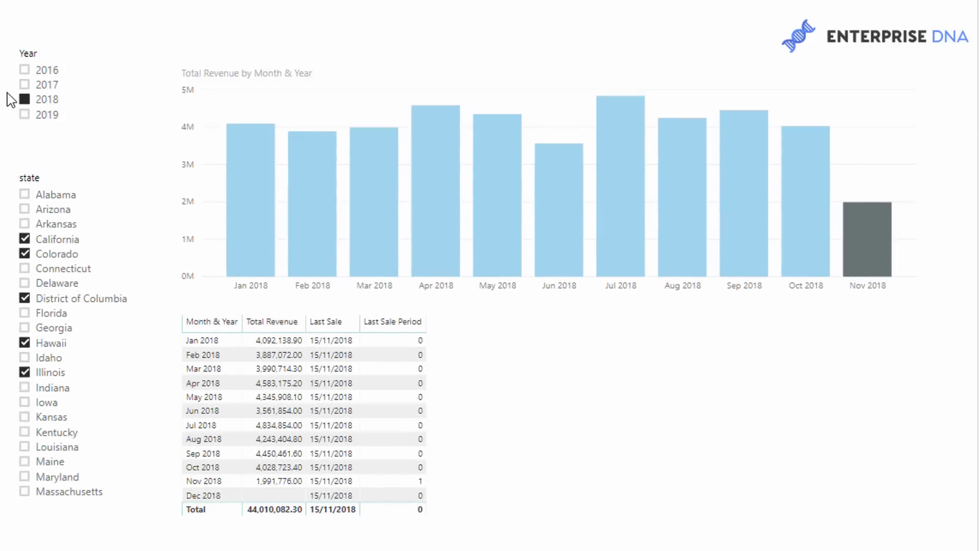
- Filter the report to 2017 to confirm Dec 2017 now turns dark grey with Last Sale Period 1
click(46, 85)
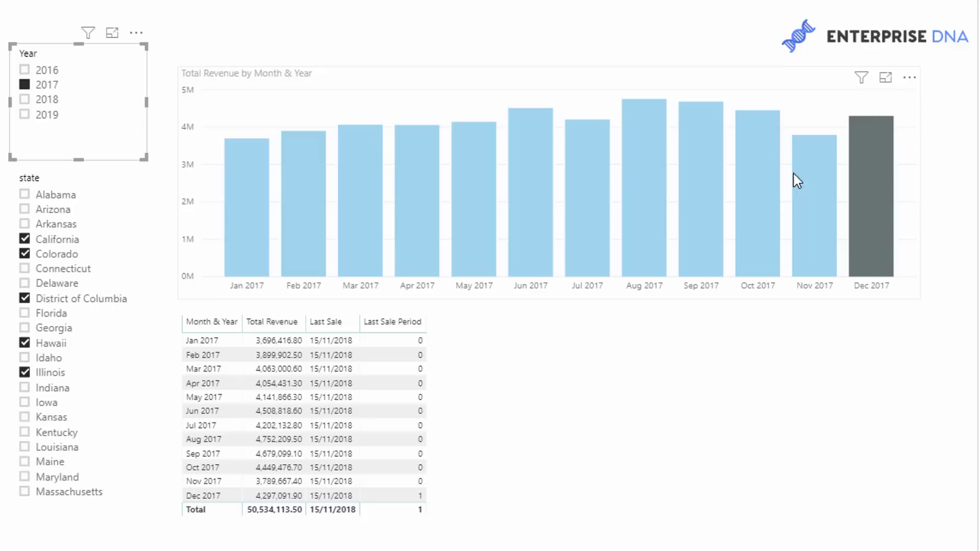
mouse_move(870, 181)
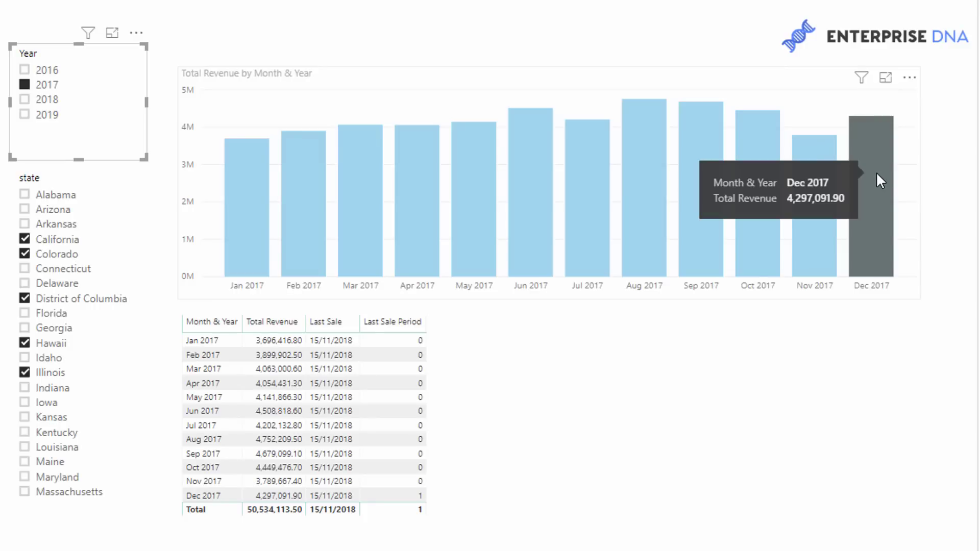
mouse_move(445, 369)
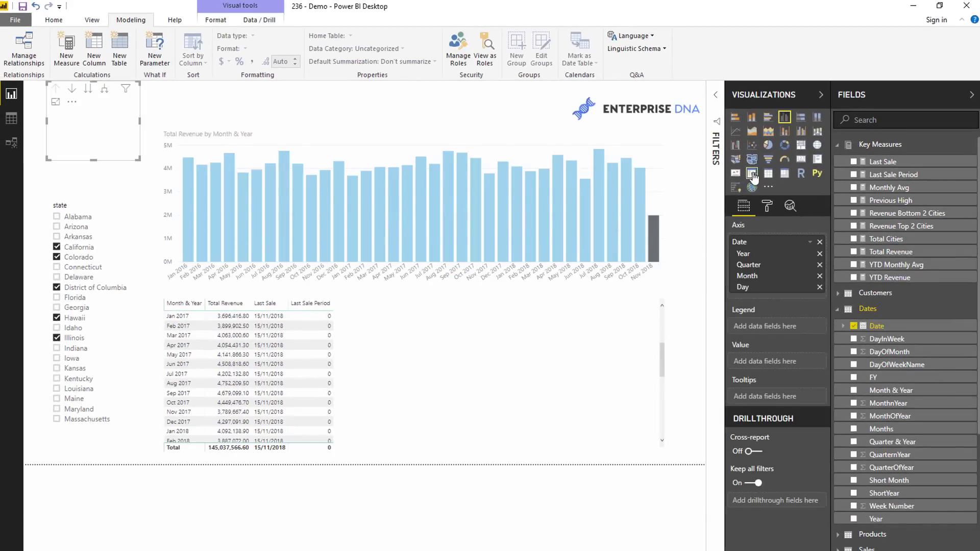
- Switch the date slicer to a Between range slider and try several start dates against a 16/02/2019 end
click(751, 173)
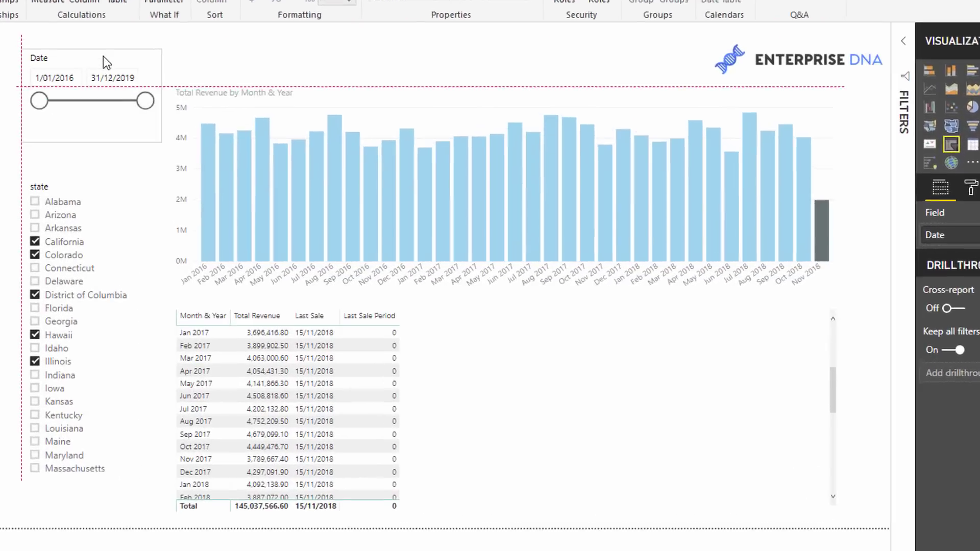
drag(146, 100, 113, 93)
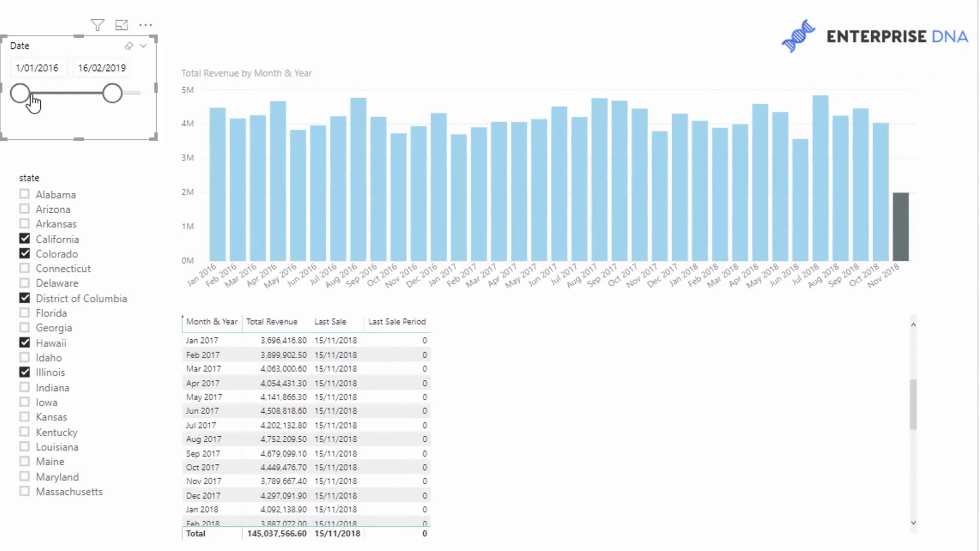
drag(20, 93, 62, 93)
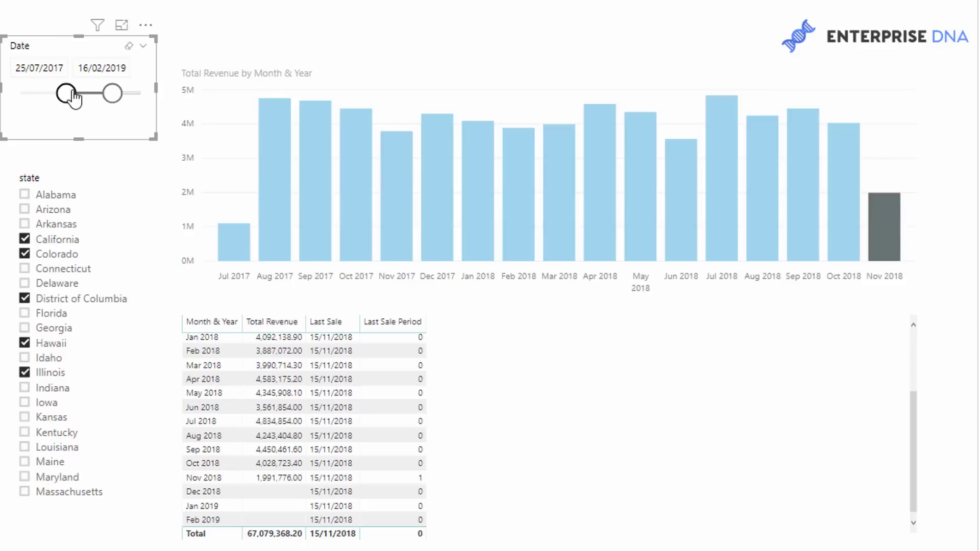
drag(63, 92, 92, 93)
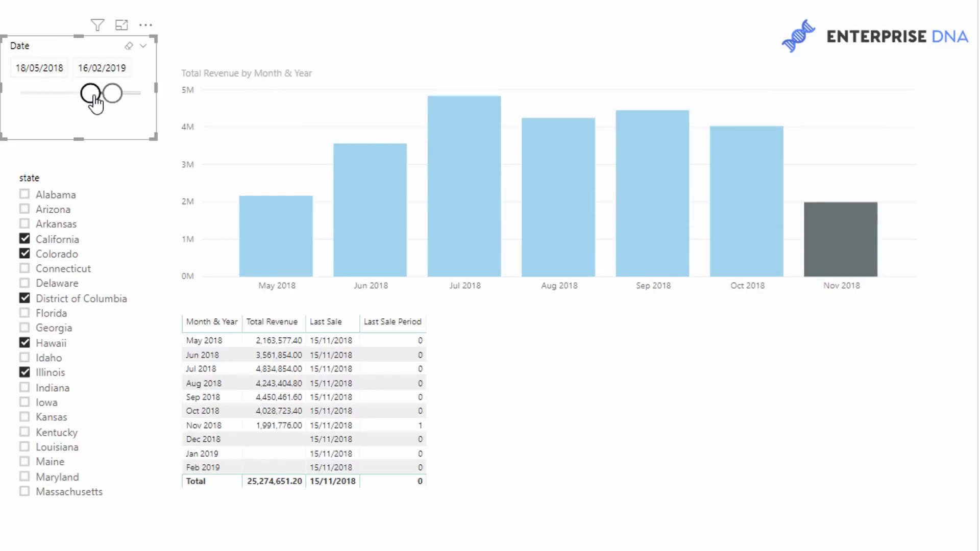
drag(85, 93, 63, 94)
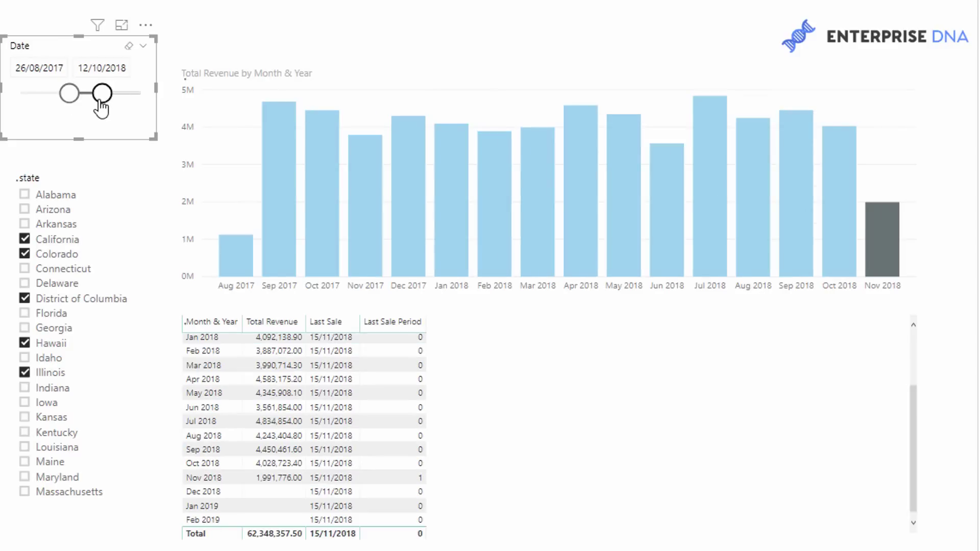
- Test further ranges, ending on 7/05/2018–16/02/2019 with Nov 2018 highlighted dark grey
drag(101, 93, 88, 93)
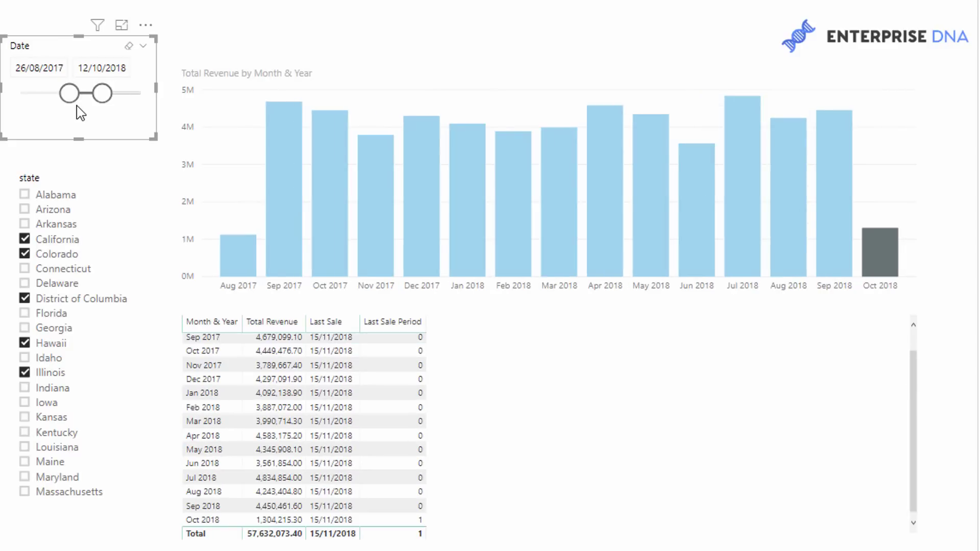
drag(60, 93, 94, 92)
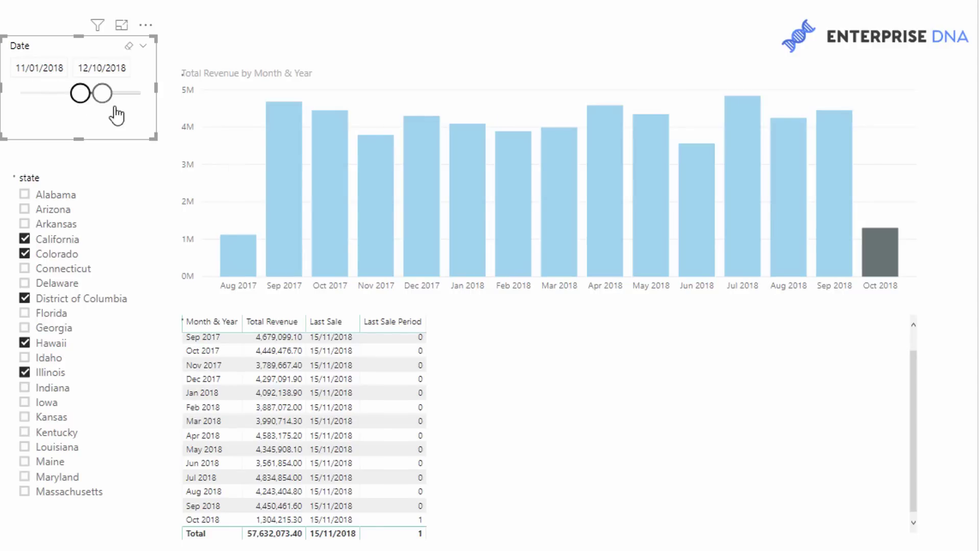
drag(80, 93, 61, 93)
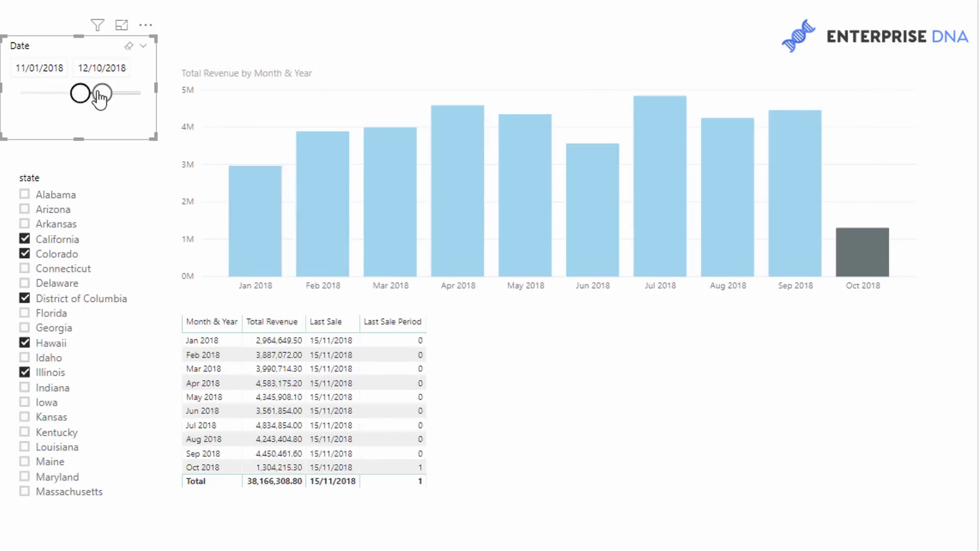
drag(75, 93, 85, 93)
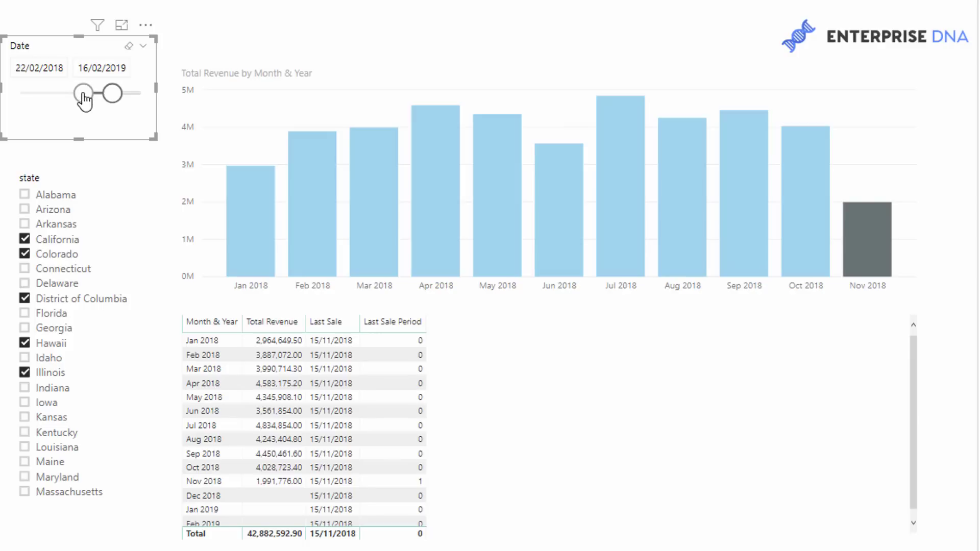
drag(83, 93, 93, 92)
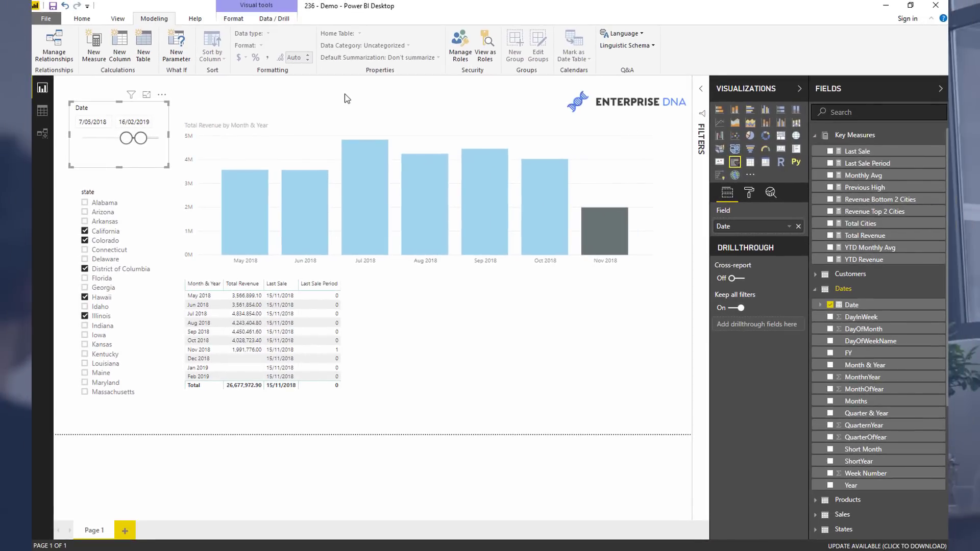
- Reopen the Last Sale Period measure with ALLSELECTED( Sales ) in the expanded formula editor
click(868, 163)
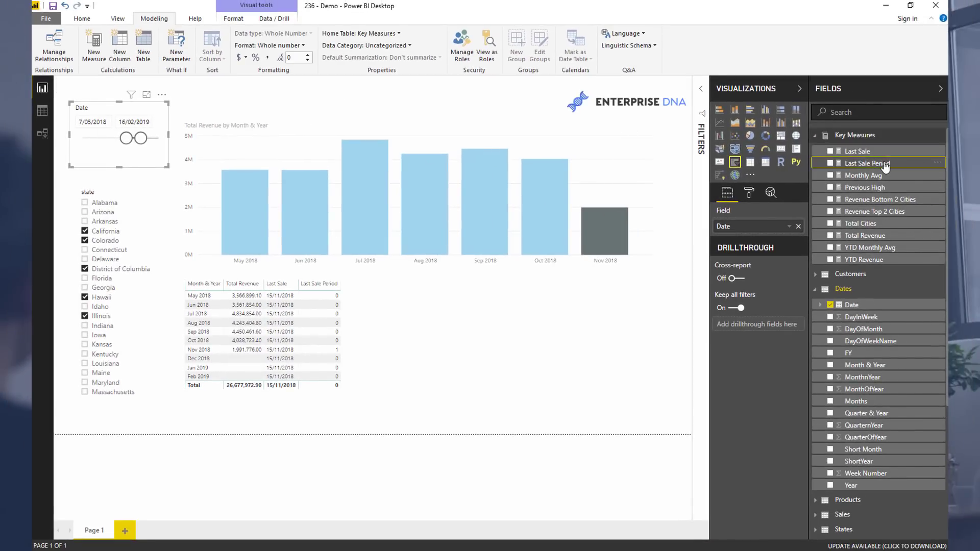
click(868, 163)
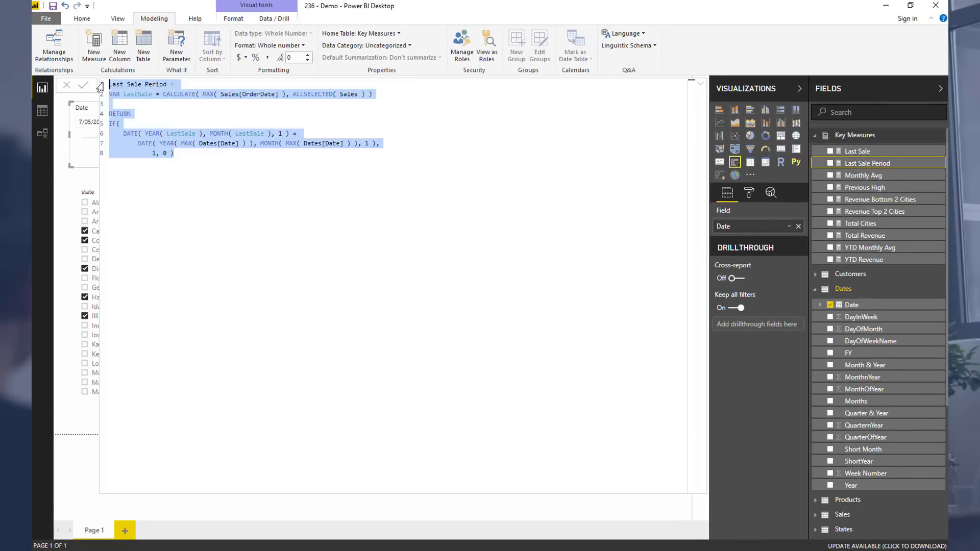